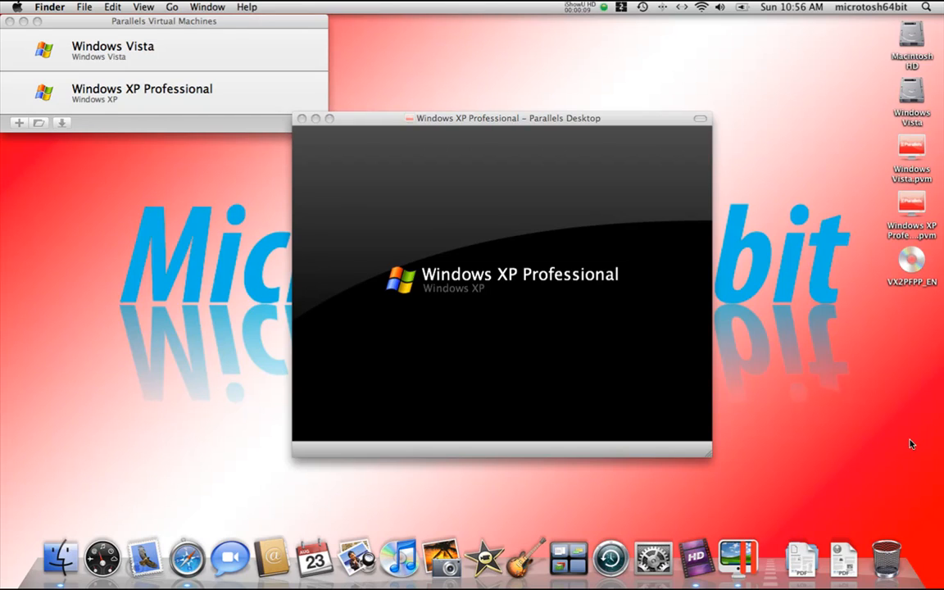
{"action": "mouse_move", "coordinate": [469, 243]}
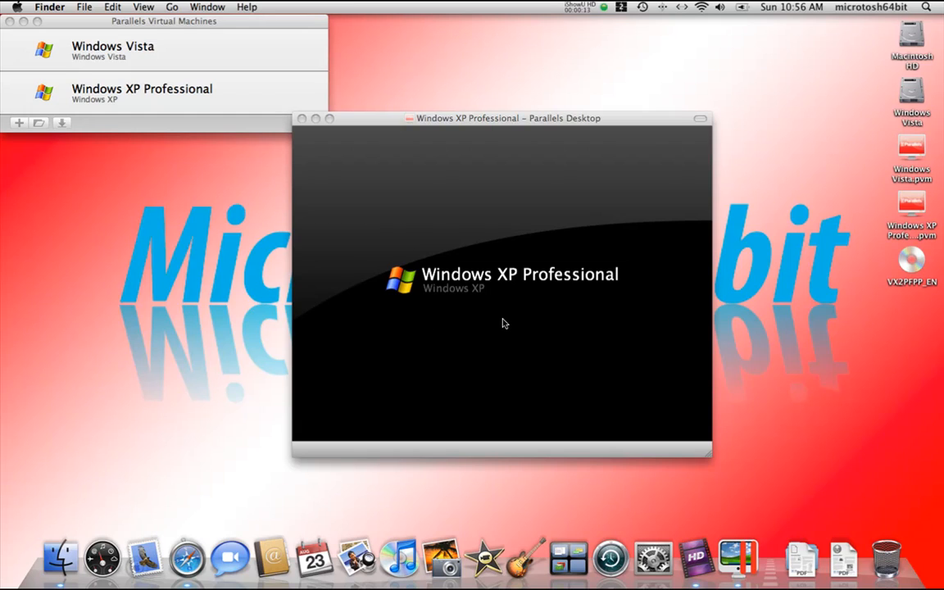
{"action": "mouse_move", "coordinate": [498, 259]}
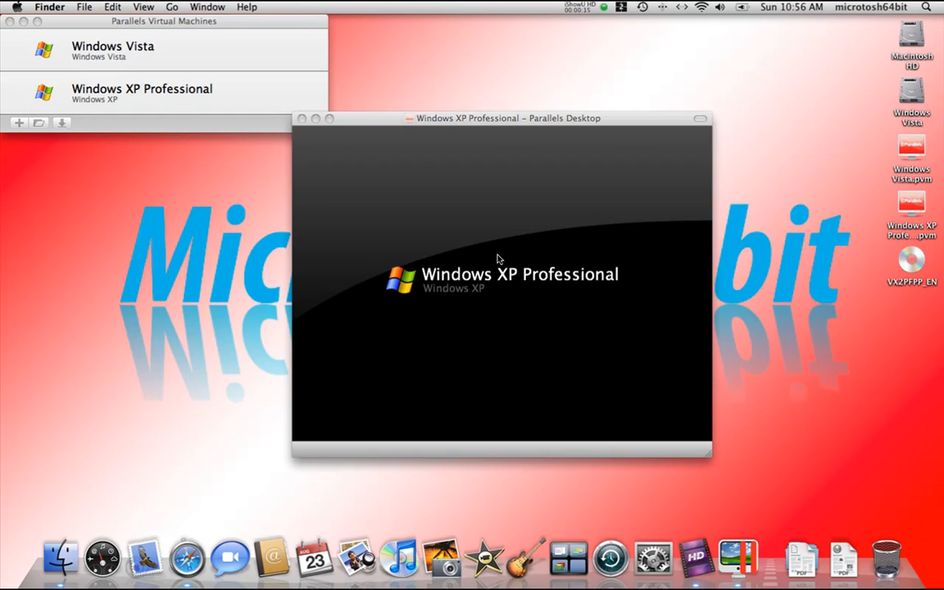
Start the Windows XP Professional virtual machine from the Parallels Virtual Machines list.
{"action": "left_click", "coordinate": [501, 287]}
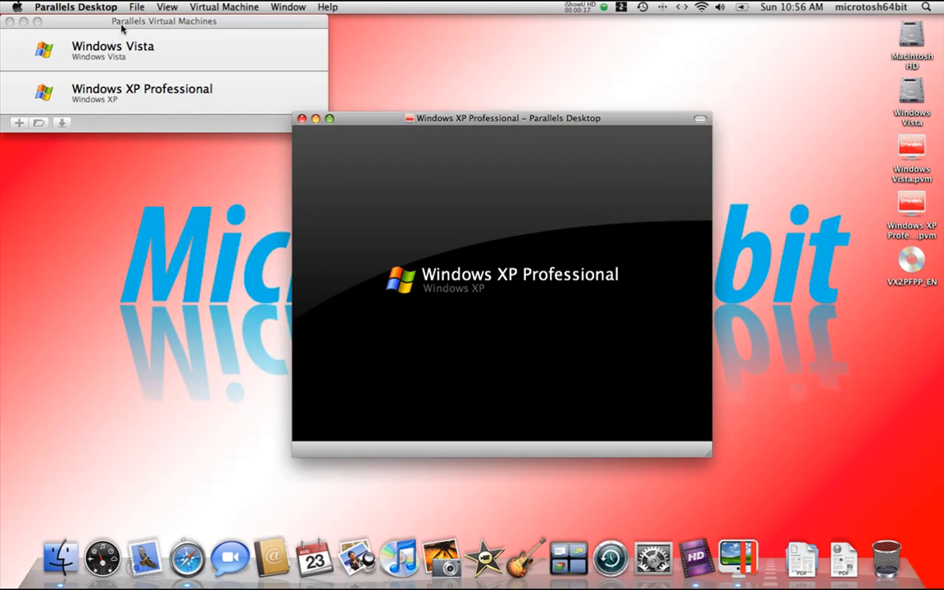
{"action": "right_click", "coordinate": [141, 91]}
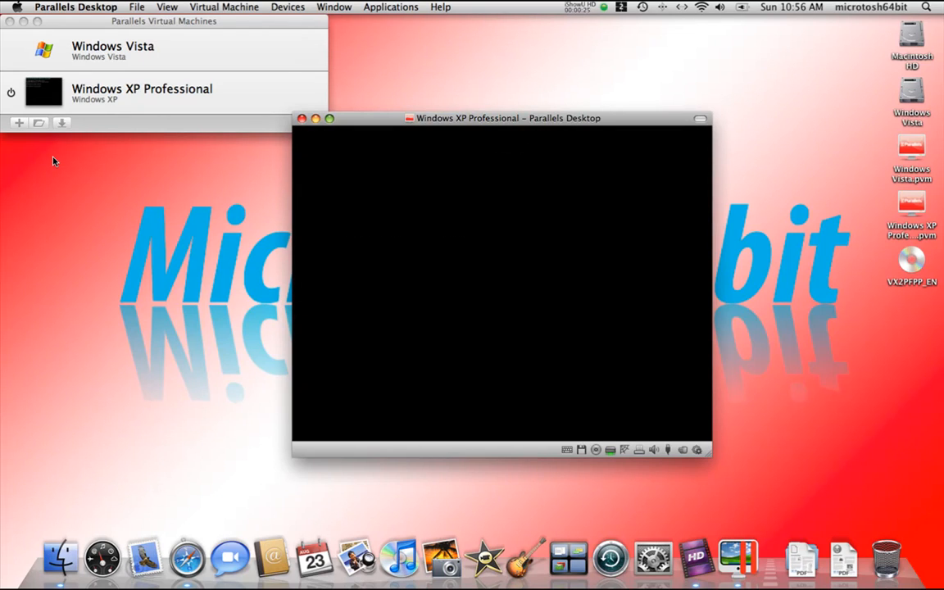
{"action": "mouse_move", "coordinate": [377, 125]}
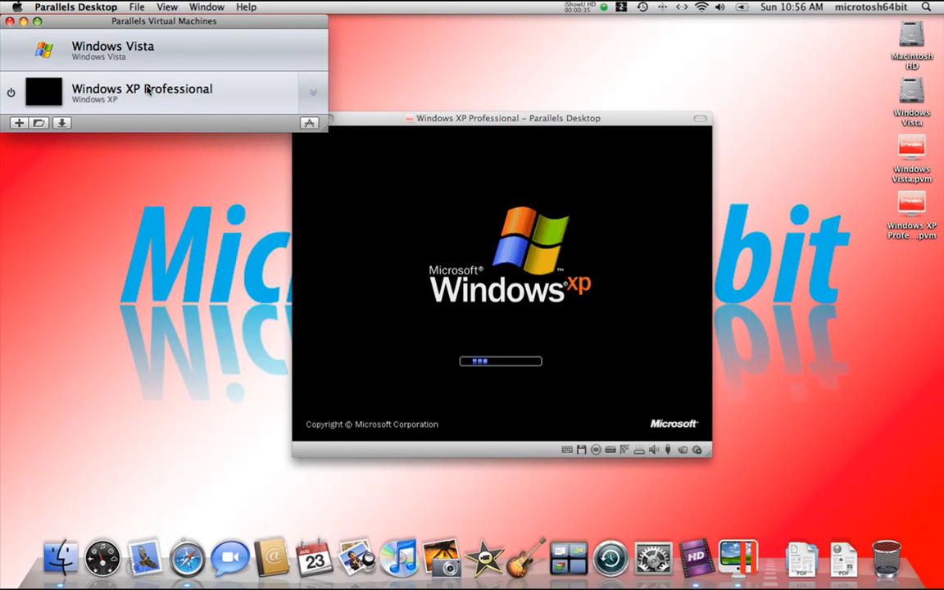
{"action": "mouse_move", "coordinate": [18, 123]}
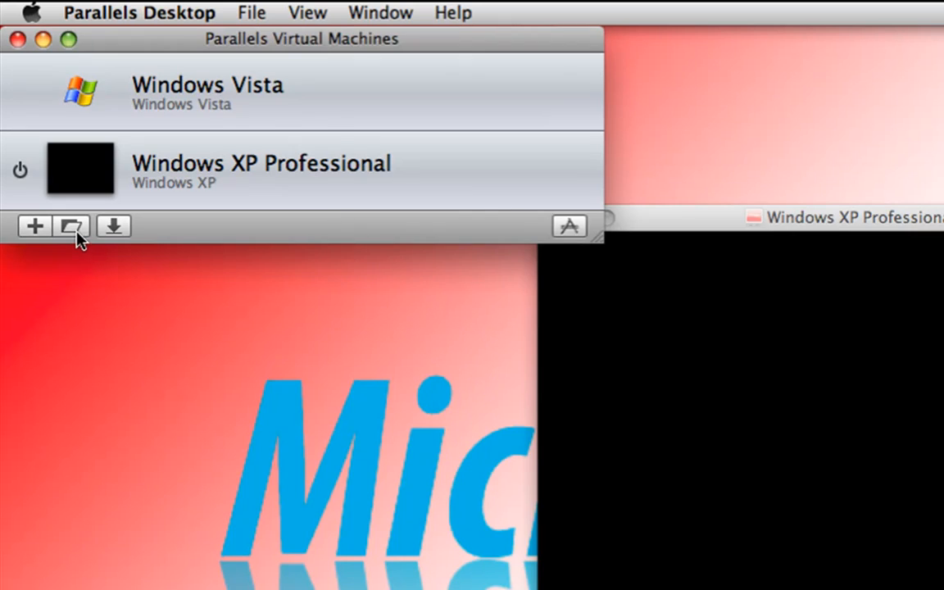
Wait for Windows XP to boot and load personal settings in the VM window.
{"action": "left_click", "coordinate": [72, 227]}
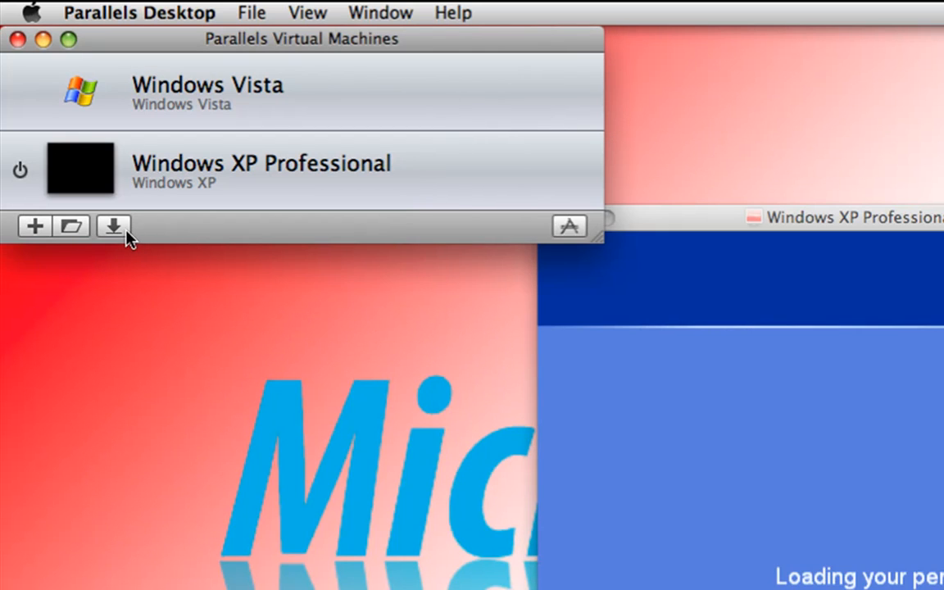
{"action": "mouse_move", "coordinate": [113, 226]}
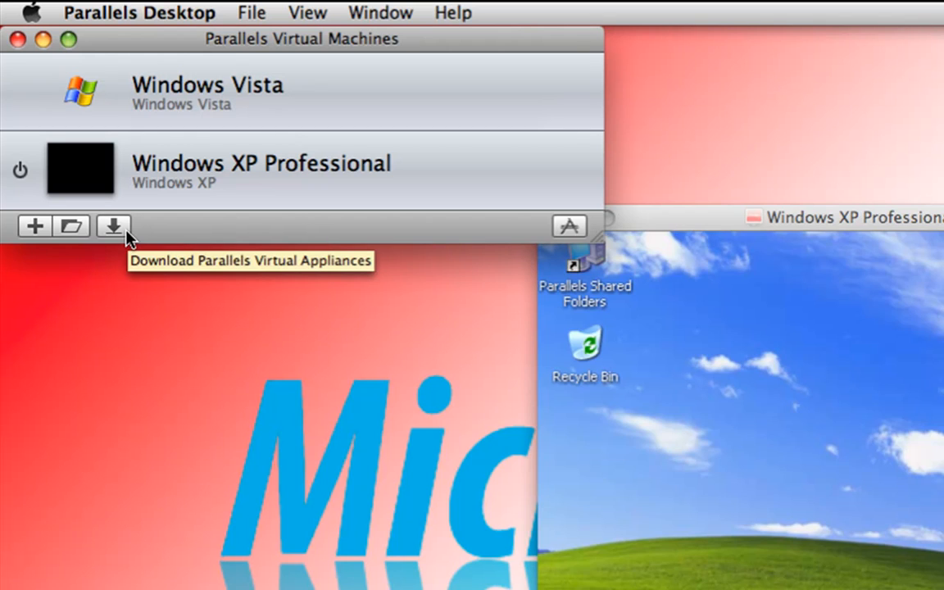
{"action": "mouse_move", "coordinate": [531, 233]}
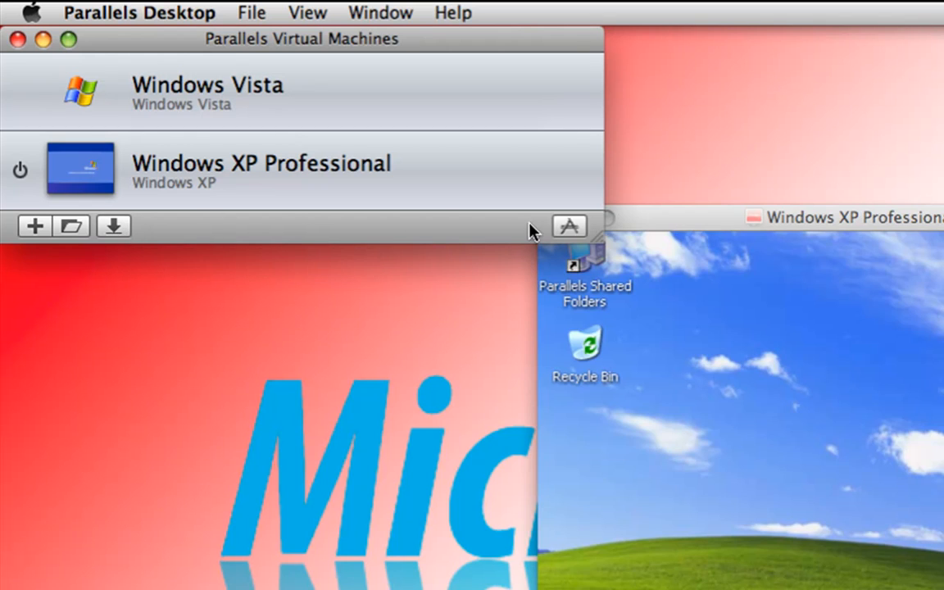
{"action": "mouse_move", "coordinate": [571, 226]}
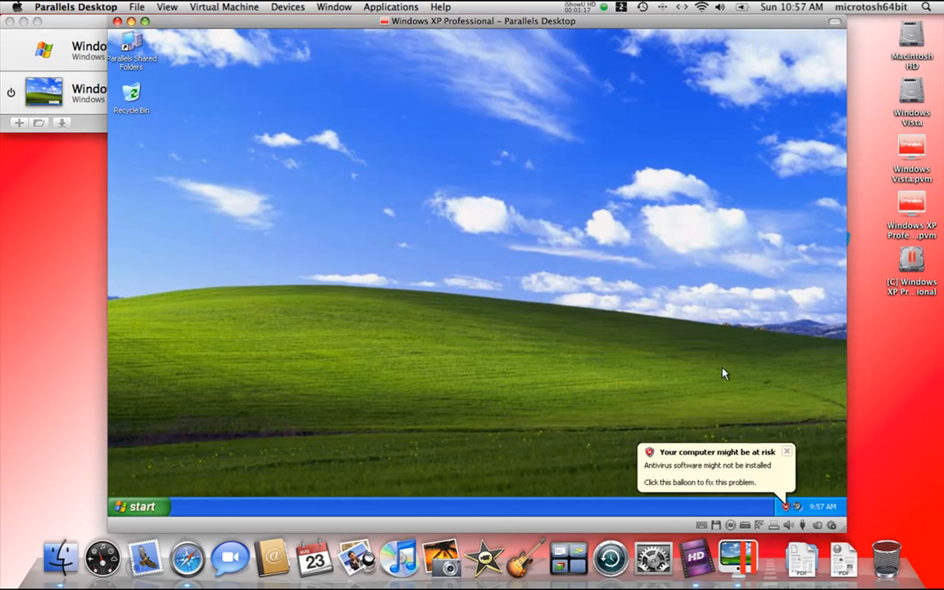
{"action": "mouse_move", "coordinate": [164, 56]}
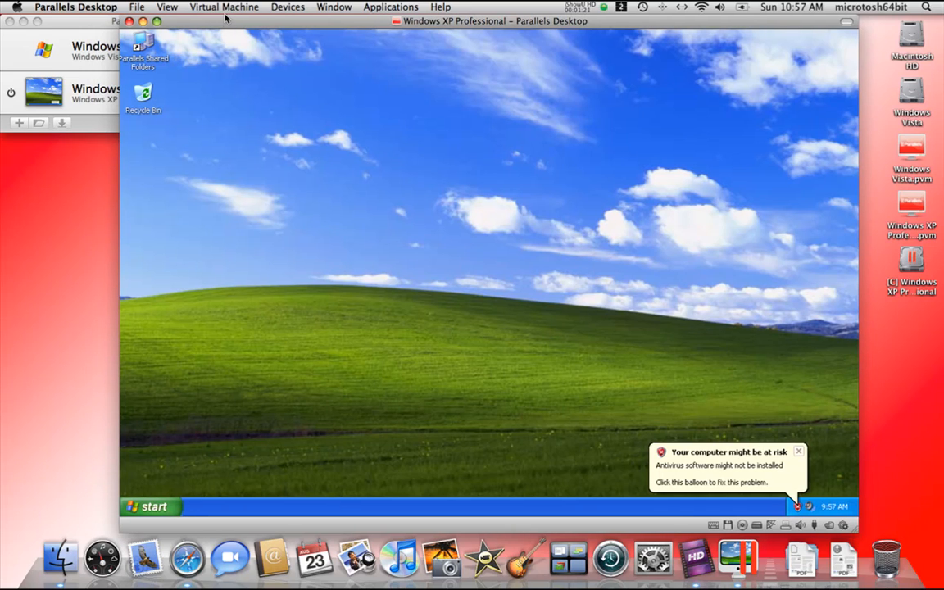
Reposition the XP window and move the Recycle Bin to the XP desktop's lower right corner.
{"action": "left_click_drag", "start_coordinate": [144, 90], "coordinate": [757, 394]}
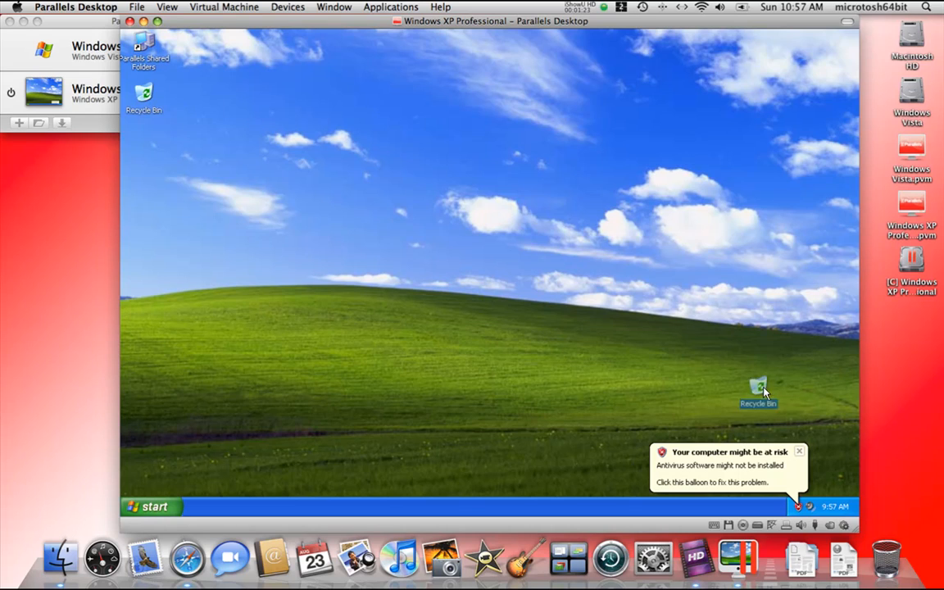
{"action": "left_click_drag", "start_coordinate": [758, 392], "coordinate": [832, 462]}
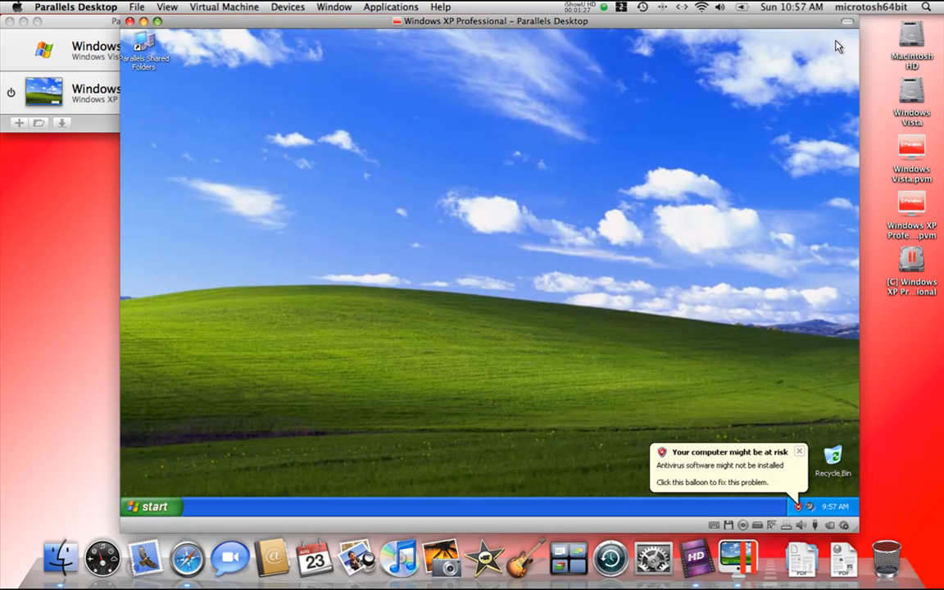
{"action": "mouse_move", "coordinate": [436, 82]}
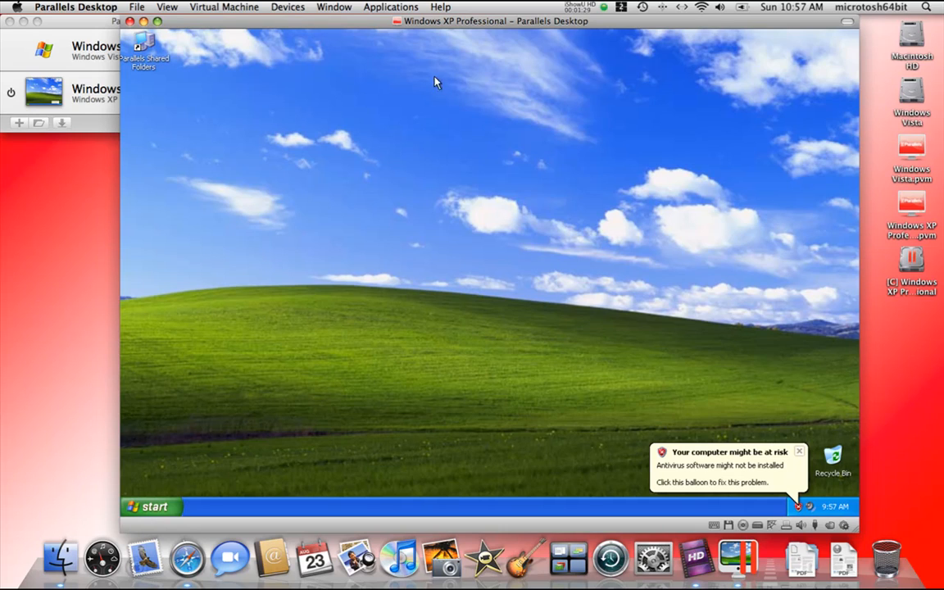
{"action": "mouse_move", "coordinate": [691, 167]}
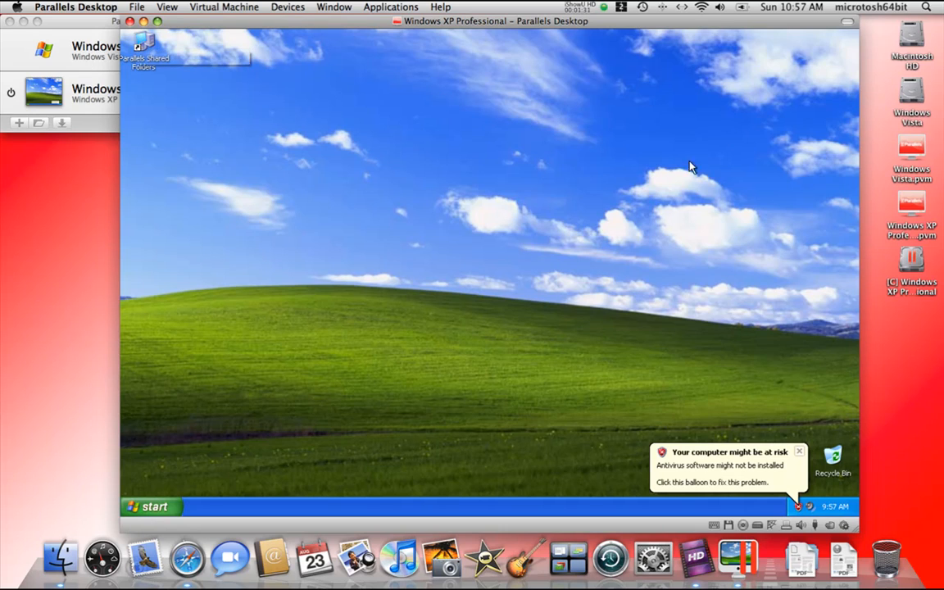
{"action": "mouse_move", "coordinate": [781, 138]}
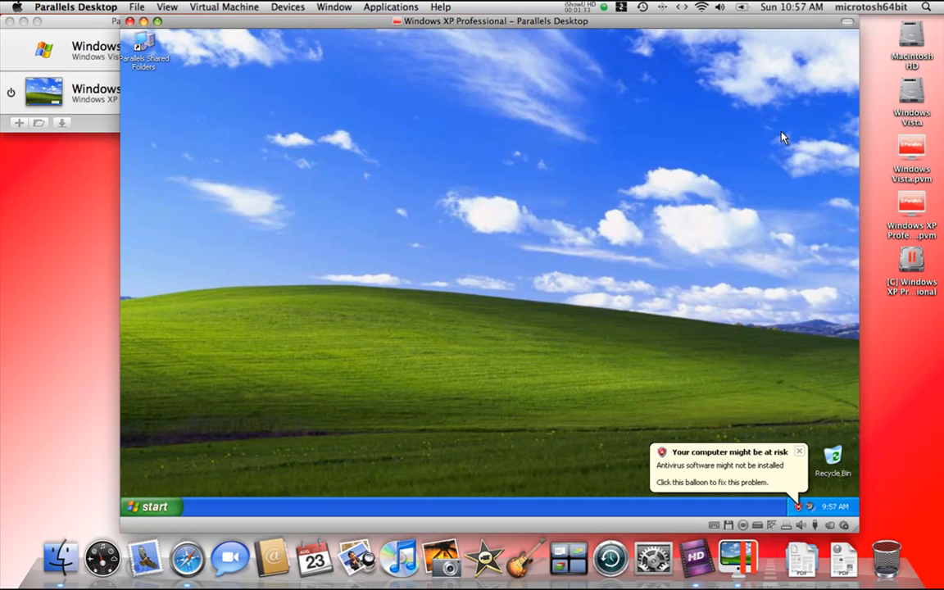
{"action": "mouse_move", "coordinate": [472, 301]}
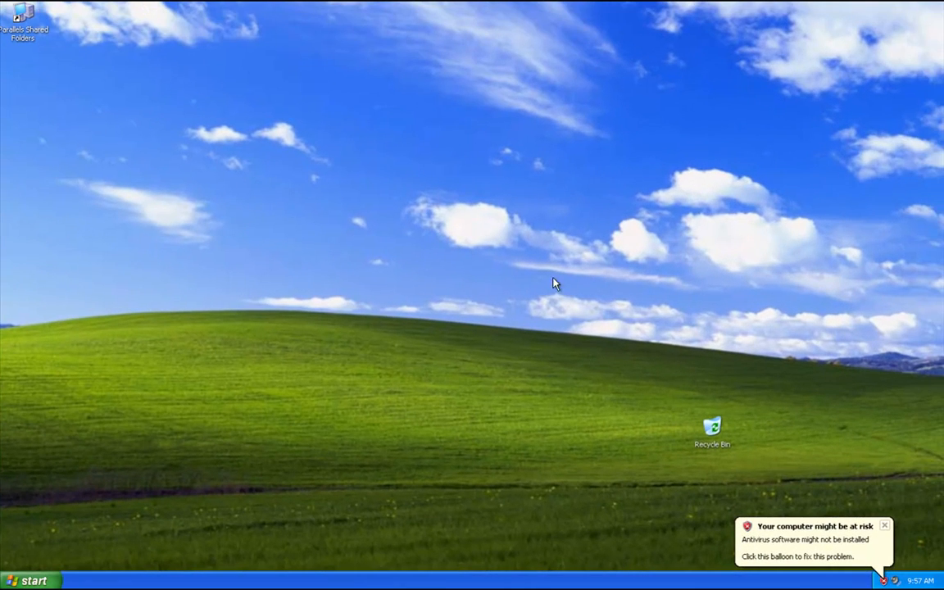
{"action": "mouse_move", "coordinate": [754, 439]}
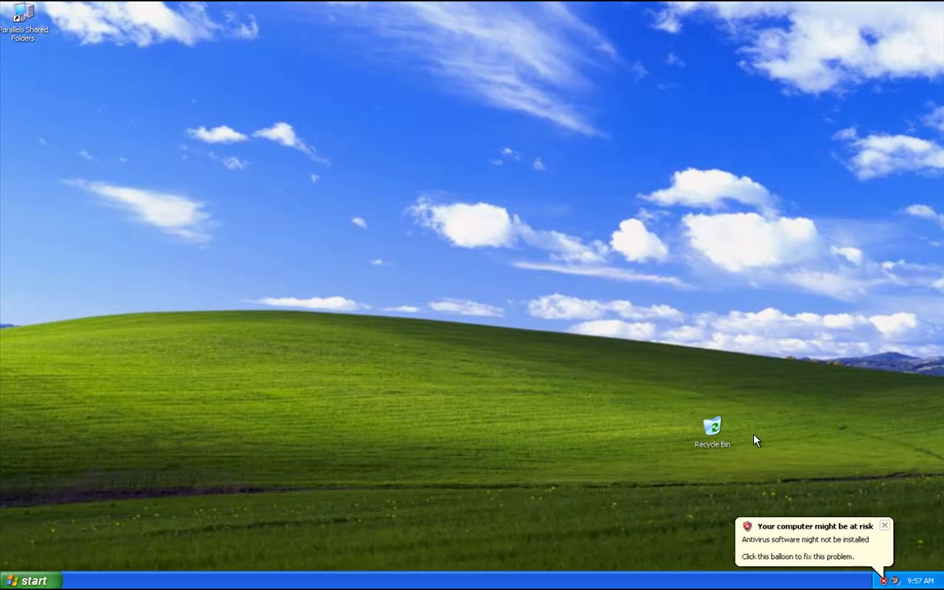
{"action": "mouse_move", "coordinate": [731, 416]}
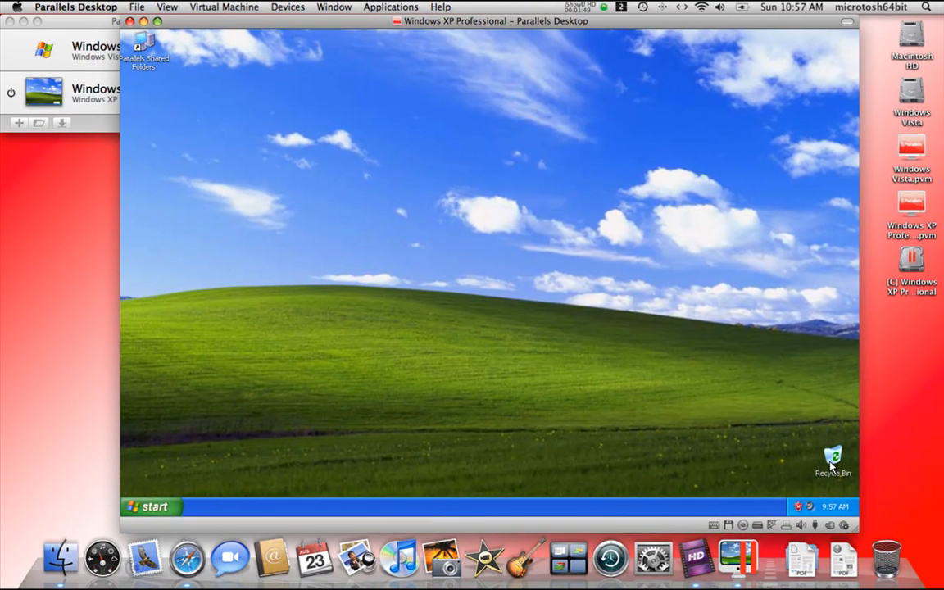
{"action": "mouse_move", "coordinate": [164, 112]}
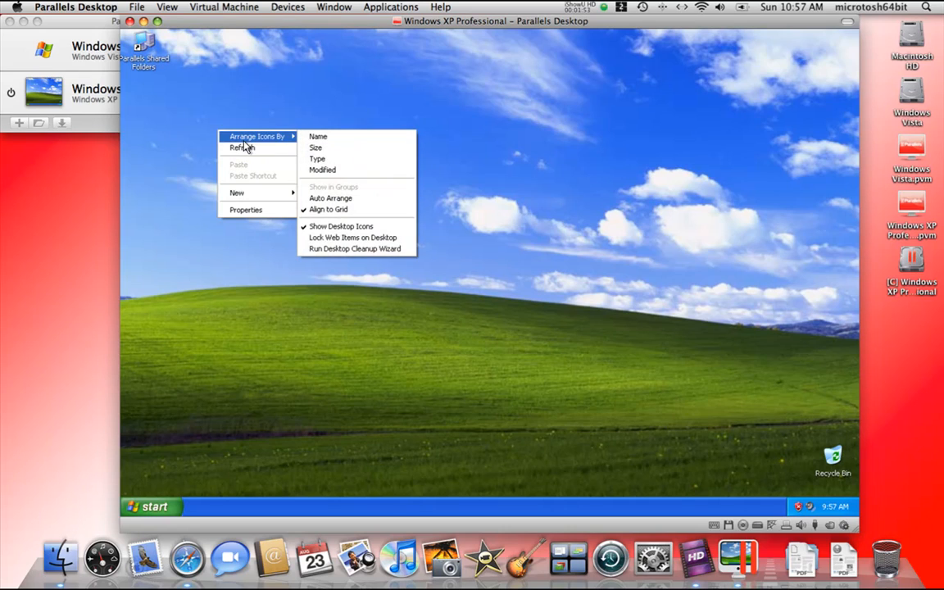
{"action": "mouse_move", "coordinate": [250, 138]}
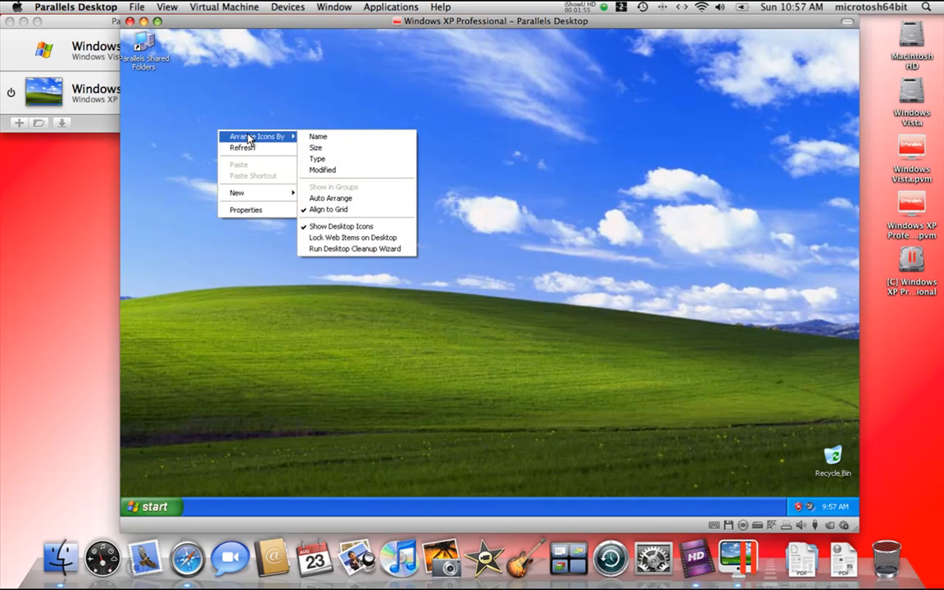
{"action": "mouse_move", "coordinate": [364, 199]}
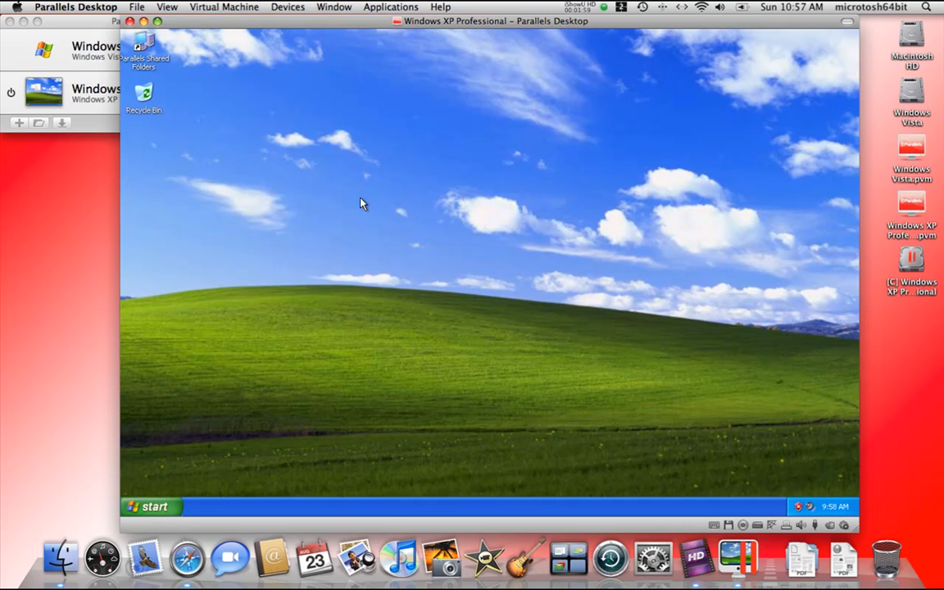
Turn on Auto Arrange for XP desktop icons so the Recycle Bin snaps back top left.
{"action": "right_click", "coordinate": [364, 203]}
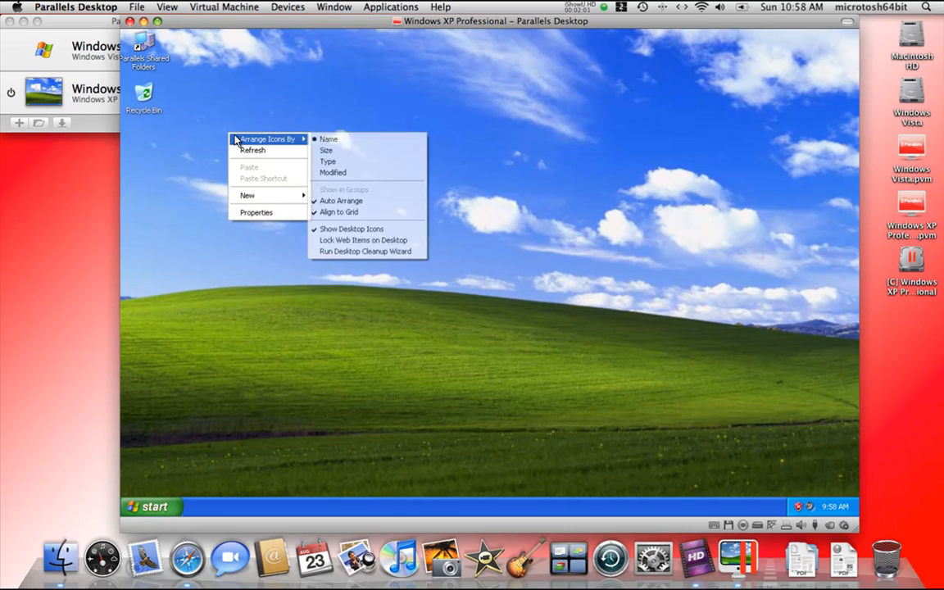
{"action": "mouse_move", "coordinate": [256, 68]}
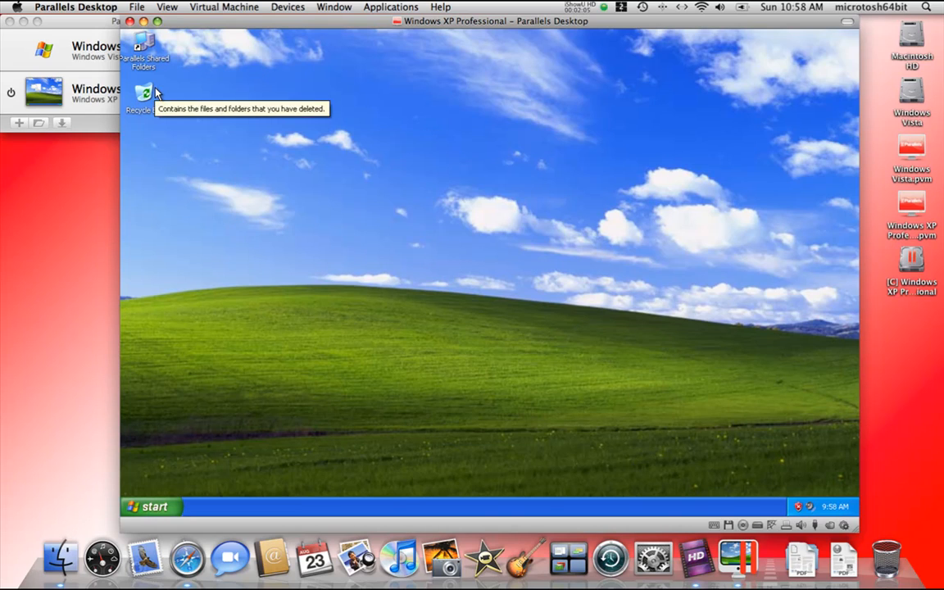
{"action": "mouse_move", "coordinate": [531, 75]}
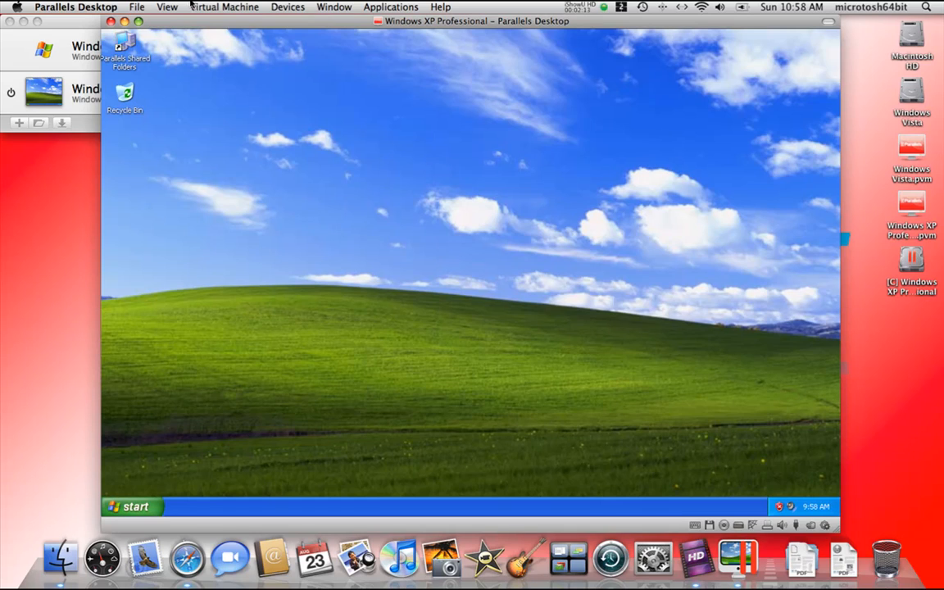
{"action": "mouse_move", "coordinate": [241, 60]}
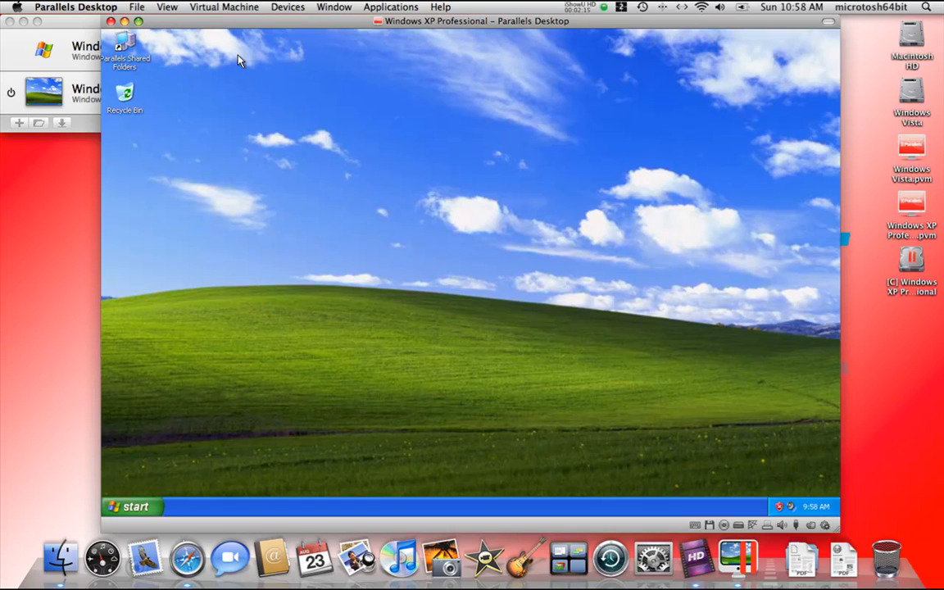
{"action": "mouse_move", "coordinate": [273, 20]}
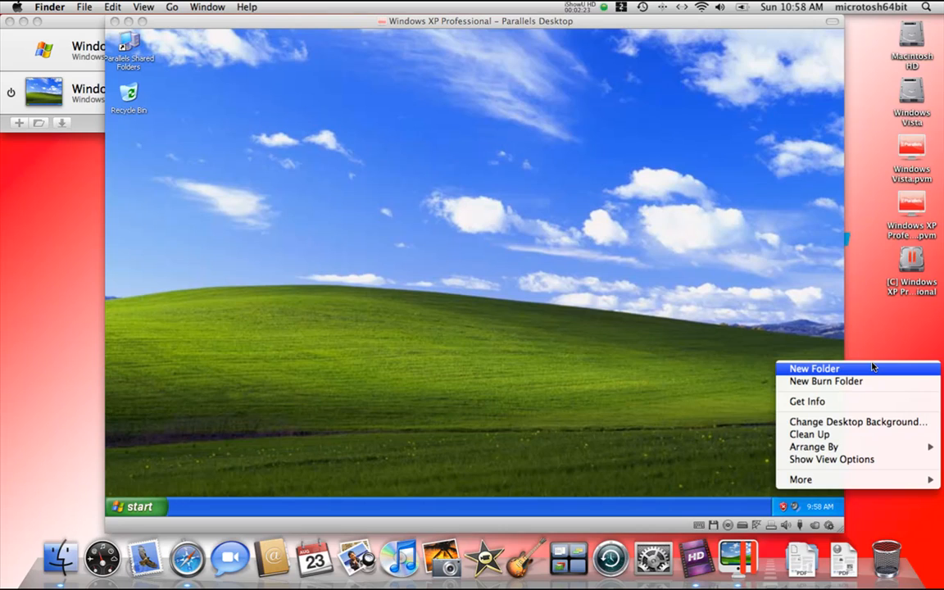
Create an untitled folder on the Mac desktop under the drive icons and select it on the XP desktop.
{"action": "left_click", "coordinate": [813, 368]}
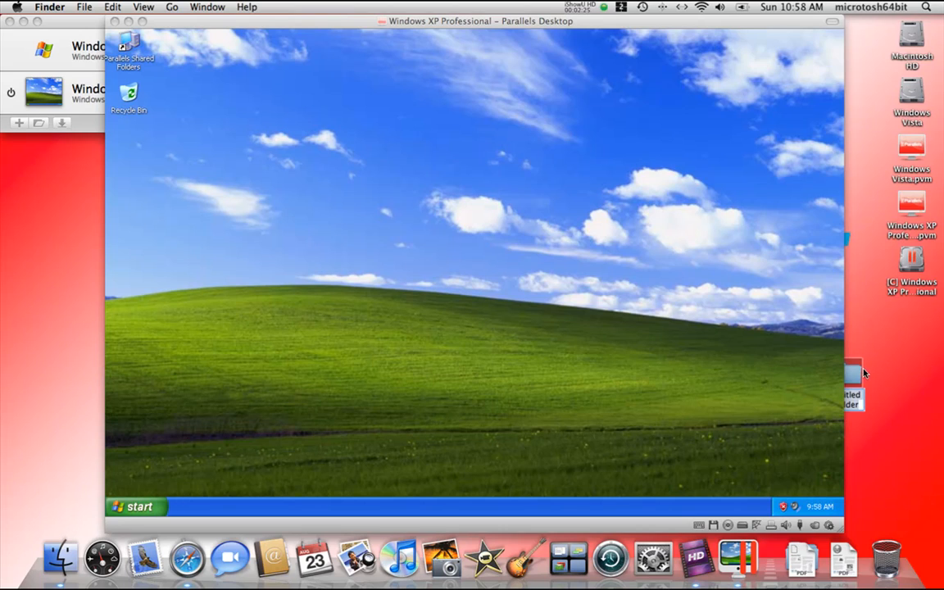
{"action": "left_click_drag", "start_coordinate": [853, 385], "coordinate": [911, 325]}
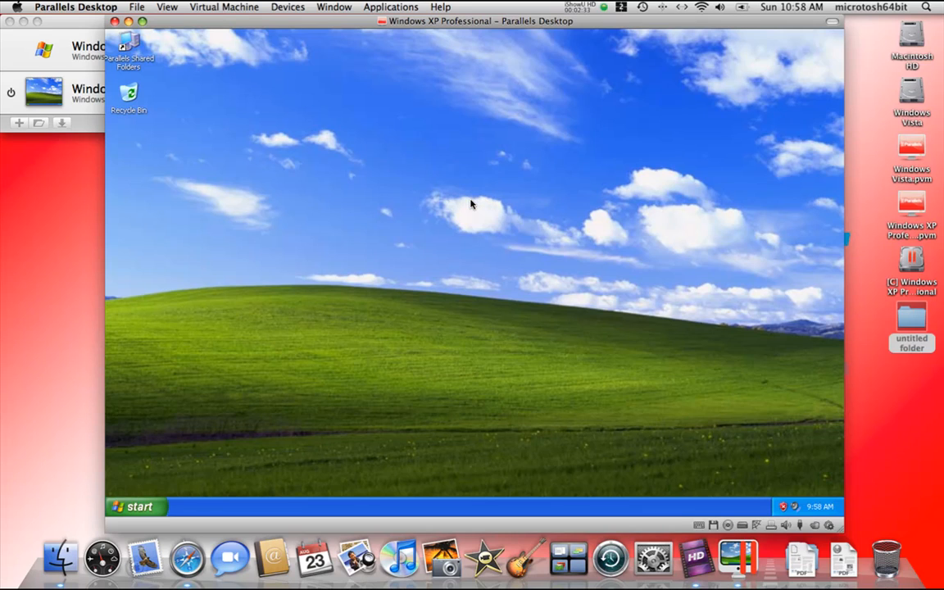
{"action": "mouse_move", "coordinate": [506, 210]}
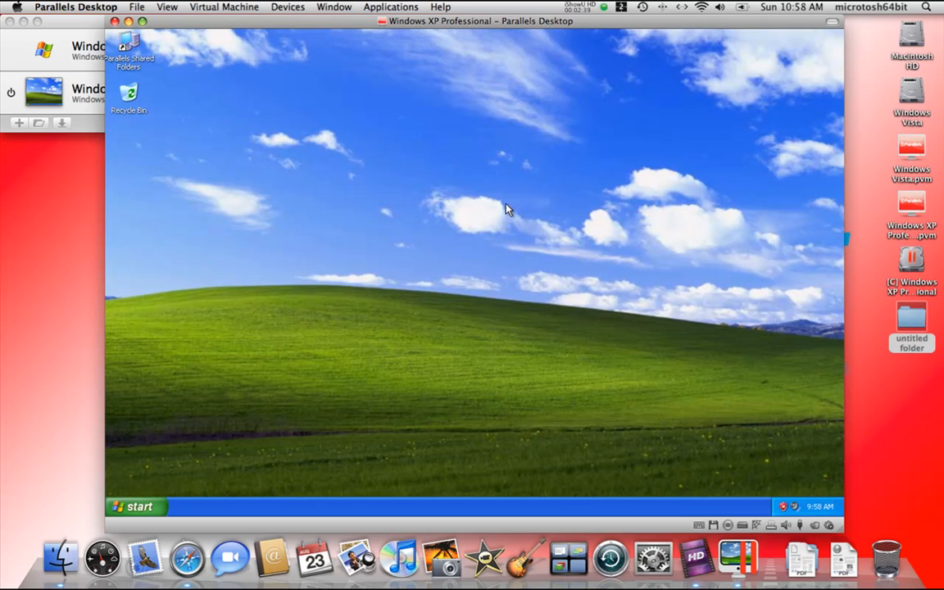
{"action": "mouse_move", "coordinate": [30, 275]}
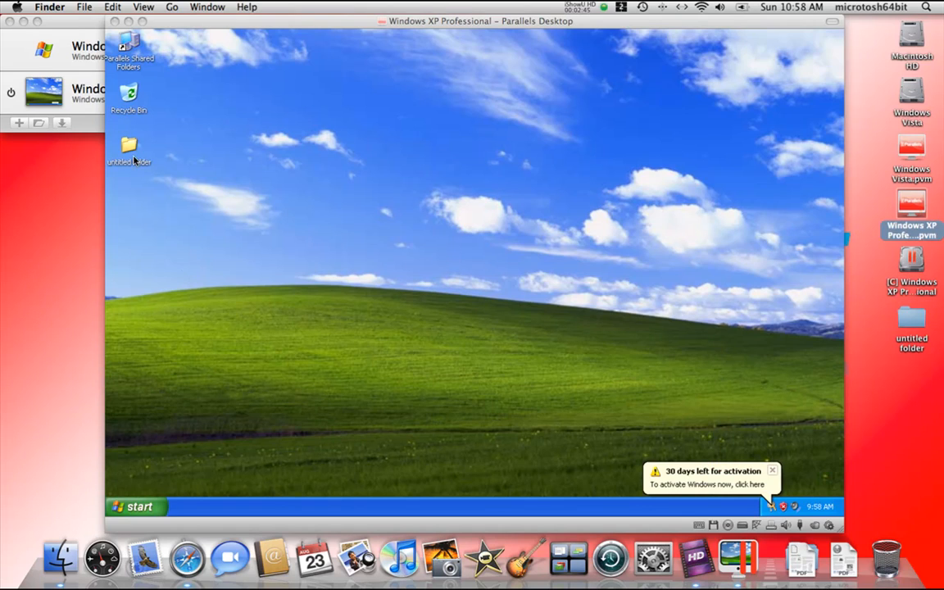
{"action": "left_click", "coordinate": [128, 148]}
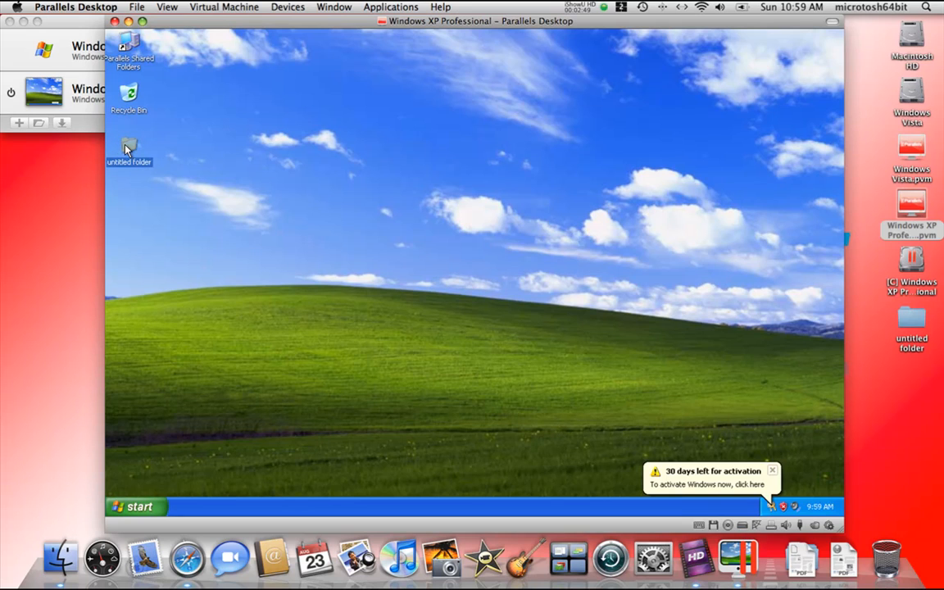
Open the untitled folder inside Windows XP and close its empty window.
{"action": "double_click", "coordinate": [128, 148]}
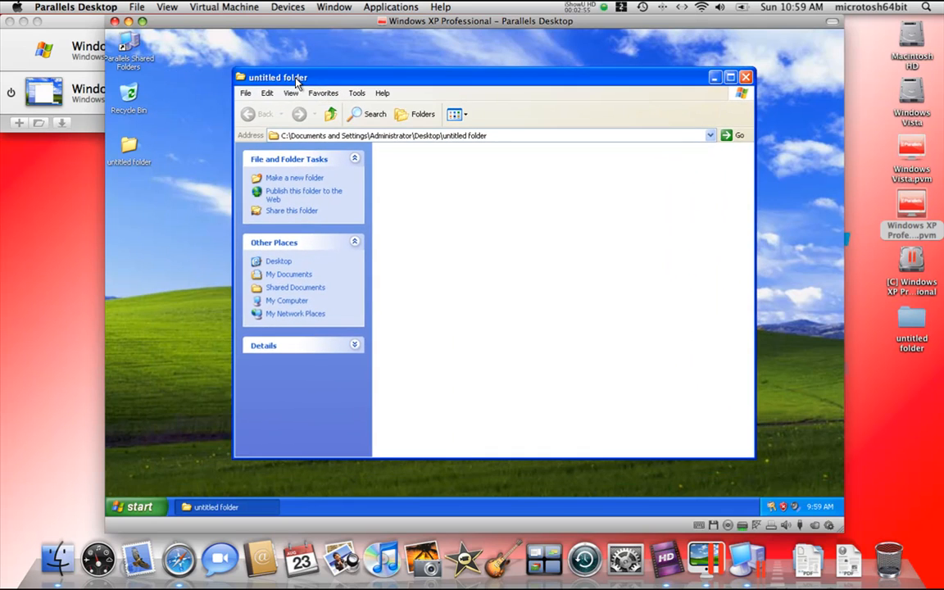
{"action": "left_click", "coordinate": [744, 77]}
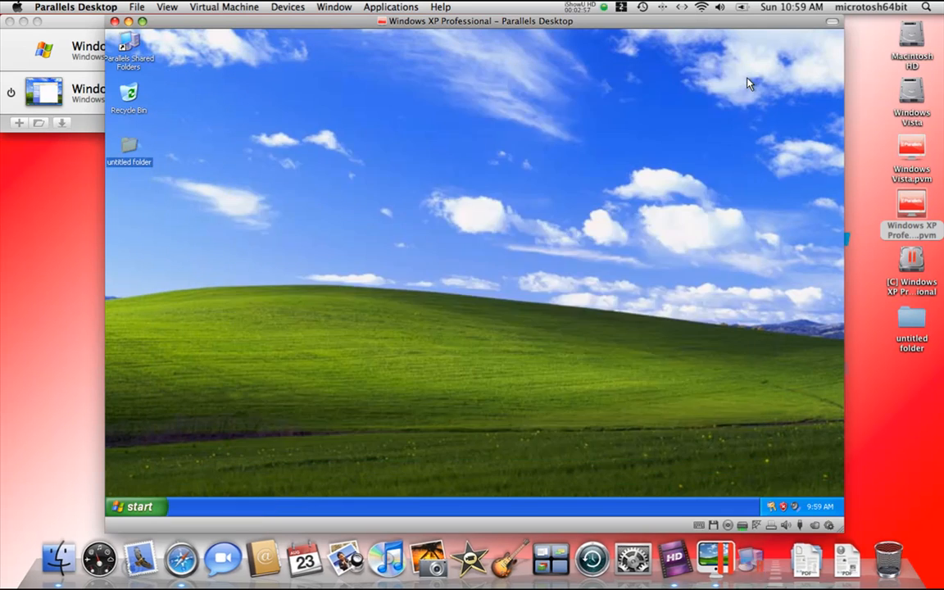
Delete the untitled folder from the XP desktop so it vanishes from both desktops.
{"action": "right_click", "coordinate": [128, 149]}
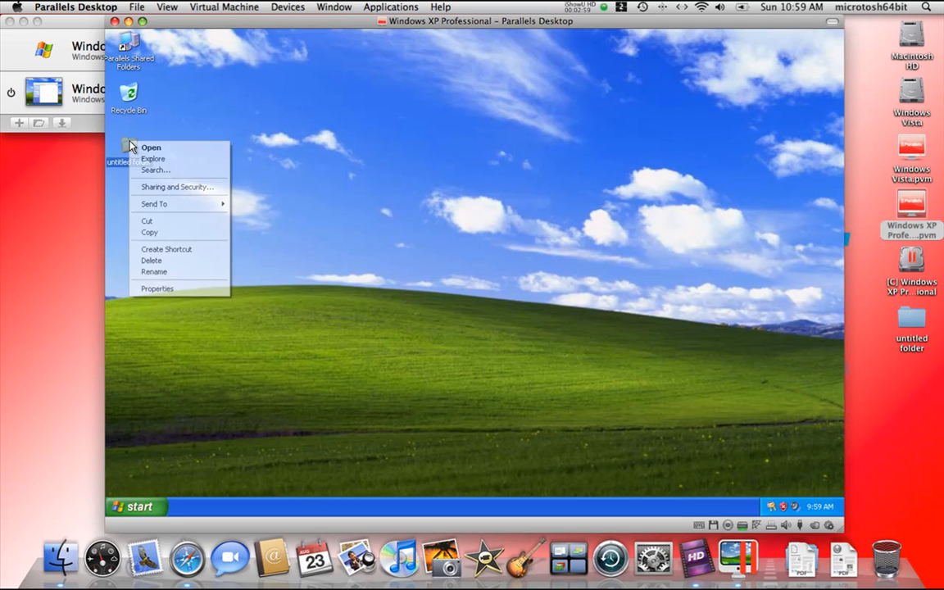
{"action": "mouse_move", "coordinate": [287, 187]}
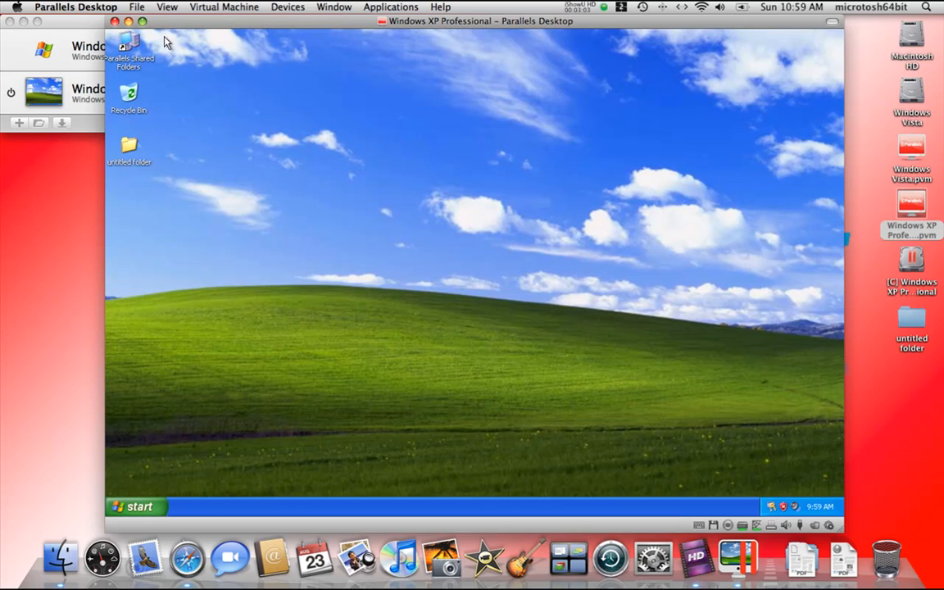
{"action": "mouse_move", "coordinate": [128, 62]}
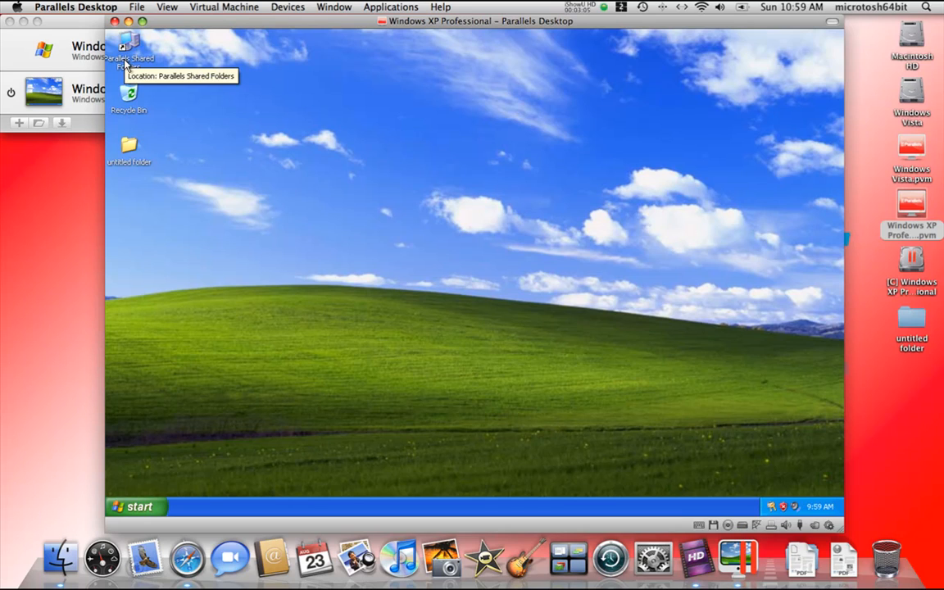
{"action": "right_click", "coordinate": [128, 146]}
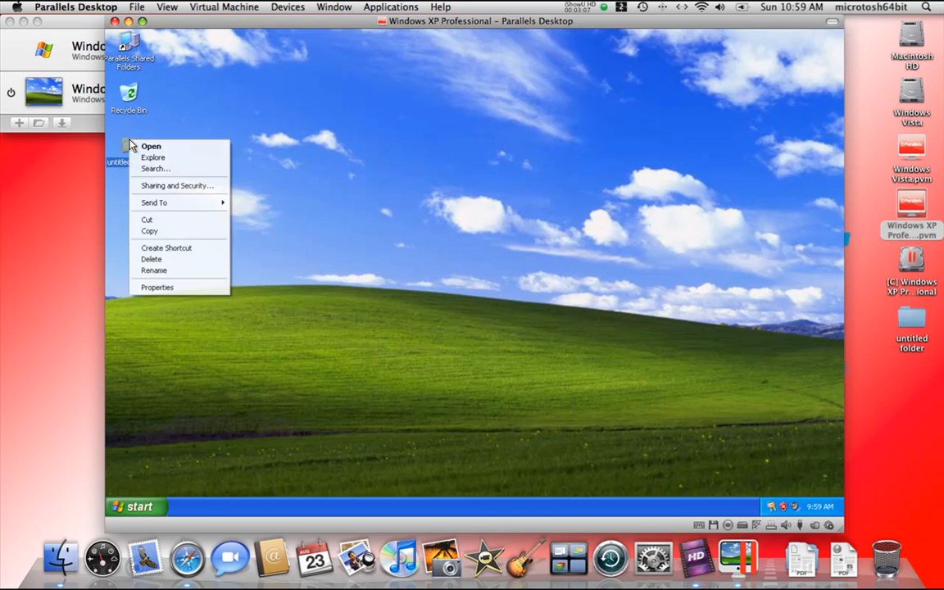
{"action": "mouse_move", "coordinate": [203, 249]}
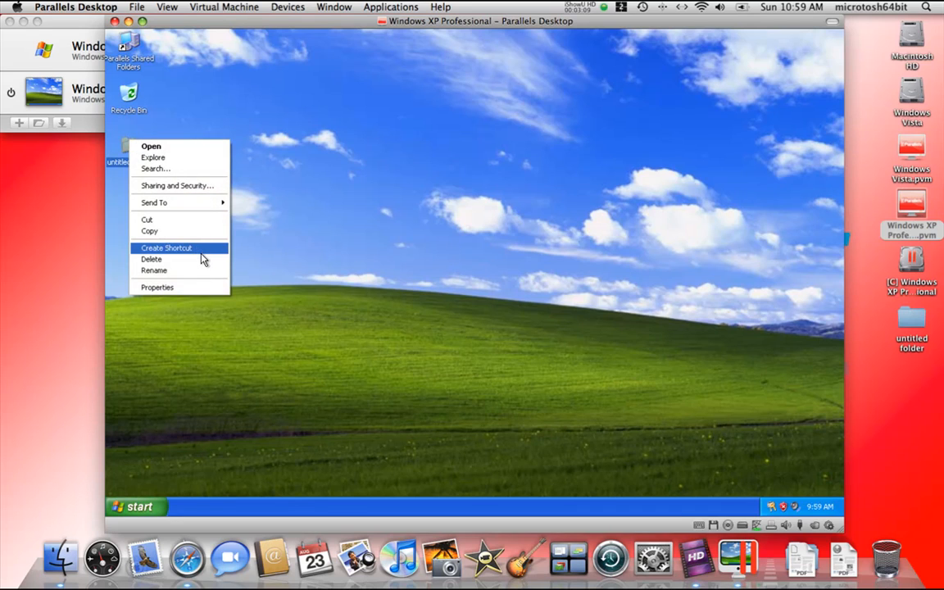
{"action": "left_click", "coordinate": [151, 259]}
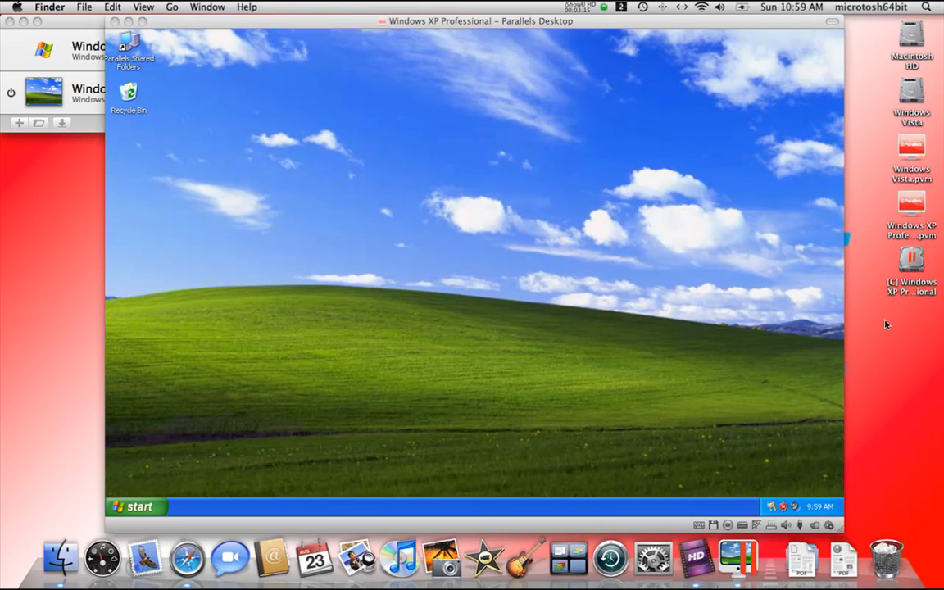
{"action": "mouse_move", "coordinate": [587, 140]}
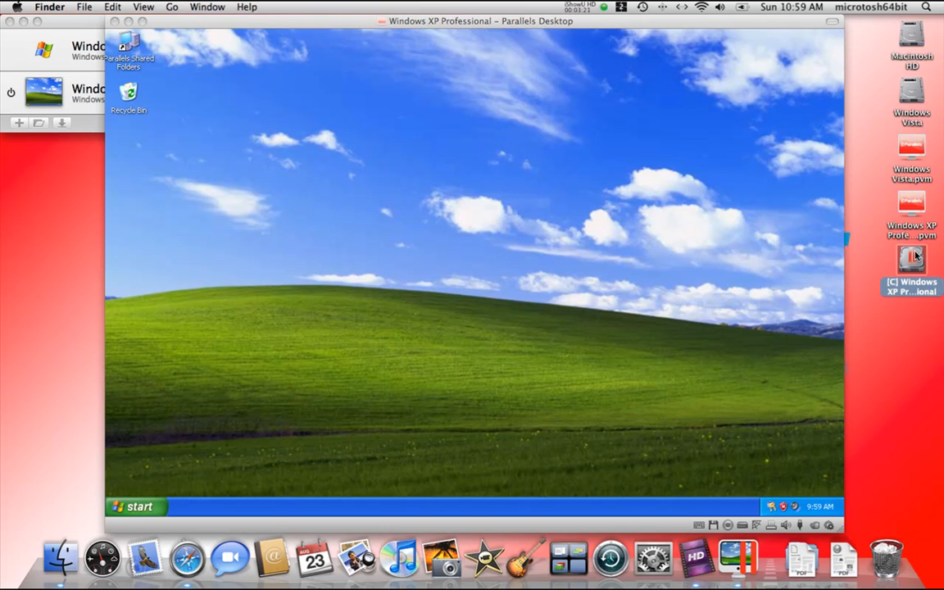
{"action": "mouse_move", "coordinate": [912, 269]}
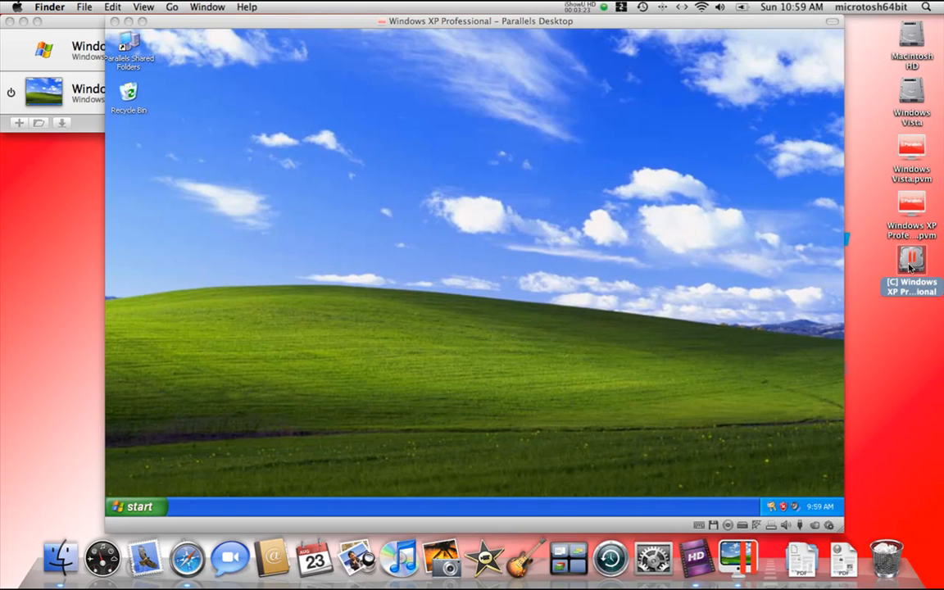
Open the [C] Windows XP drive in Finder and centre its window.
{"action": "double_click", "coordinate": [911, 261]}
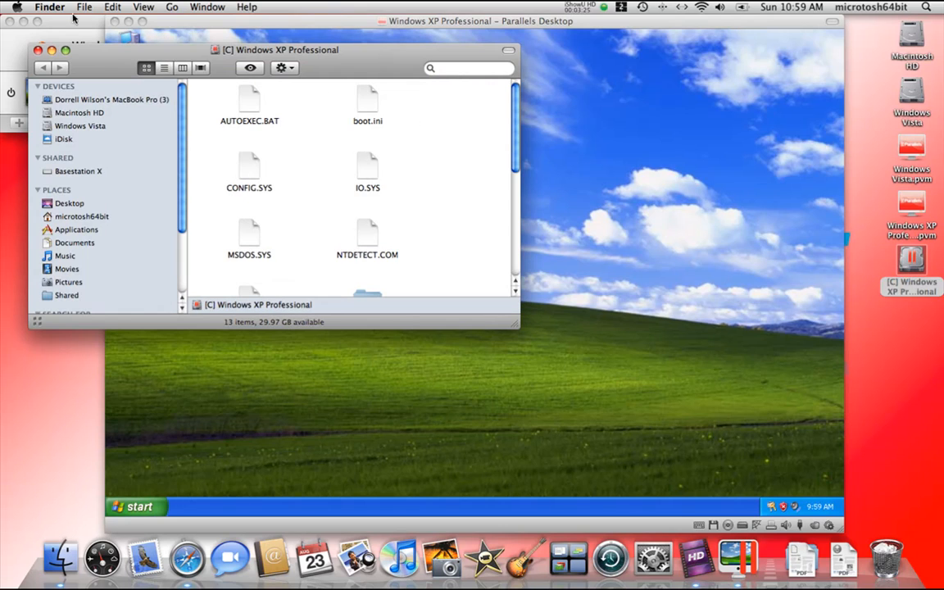
{"action": "left_click_drag", "start_coordinate": [280, 49], "coordinate": [518, 100]}
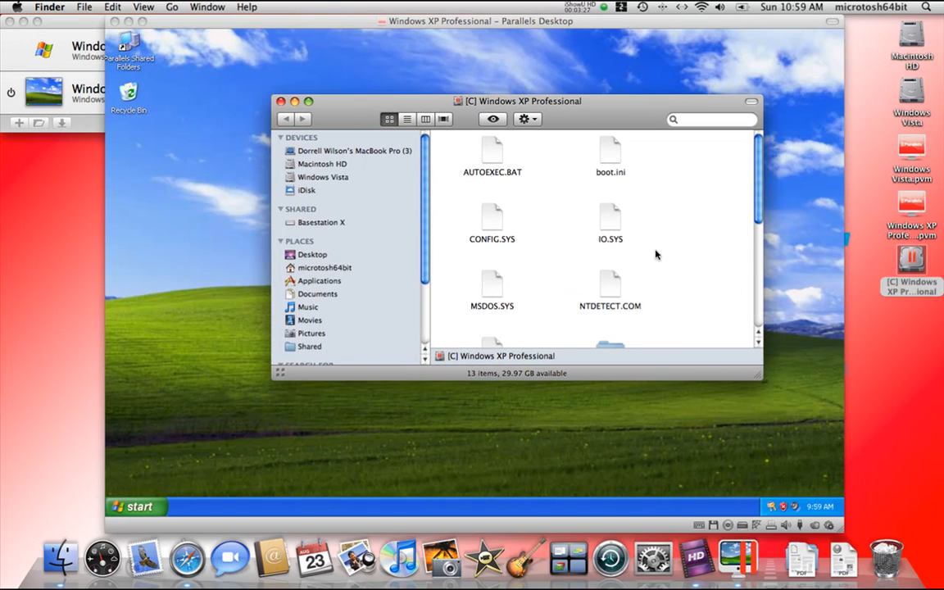
{"action": "scroll", "scroll_direction": "down", "scroll_amount": 3}
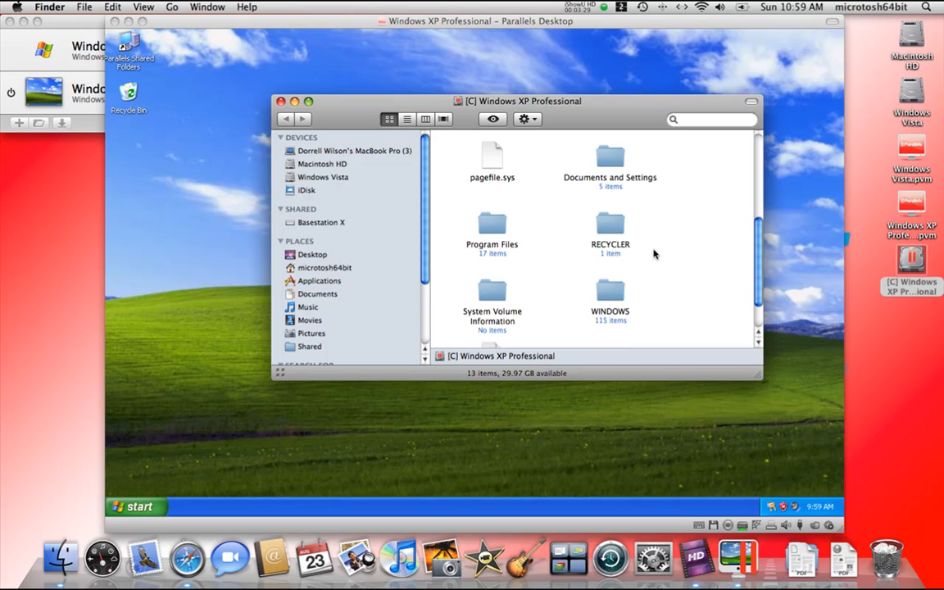
{"action": "mouse_move", "coordinate": [603, 158]}
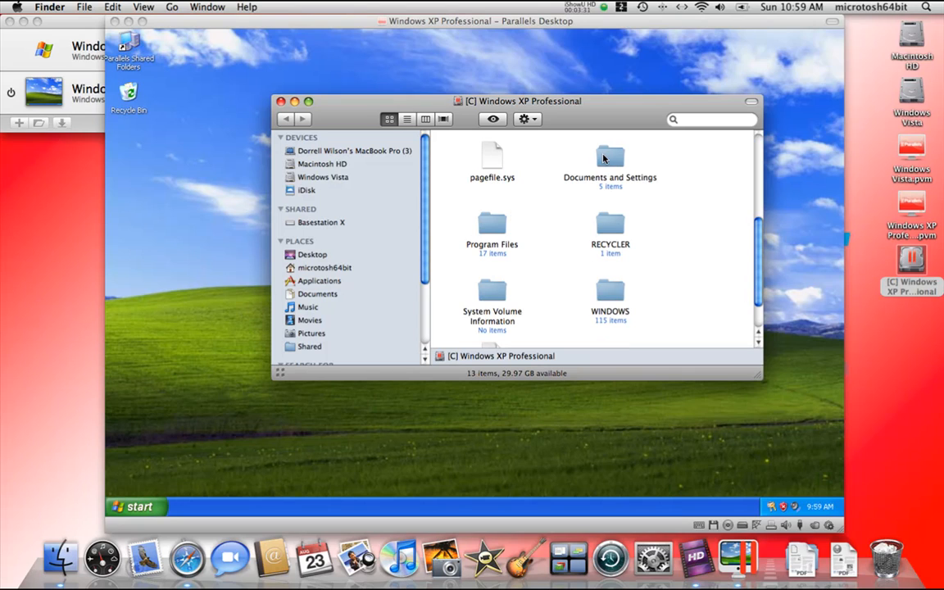
{"action": "mouse_move", "coordinate": [622, 279]}
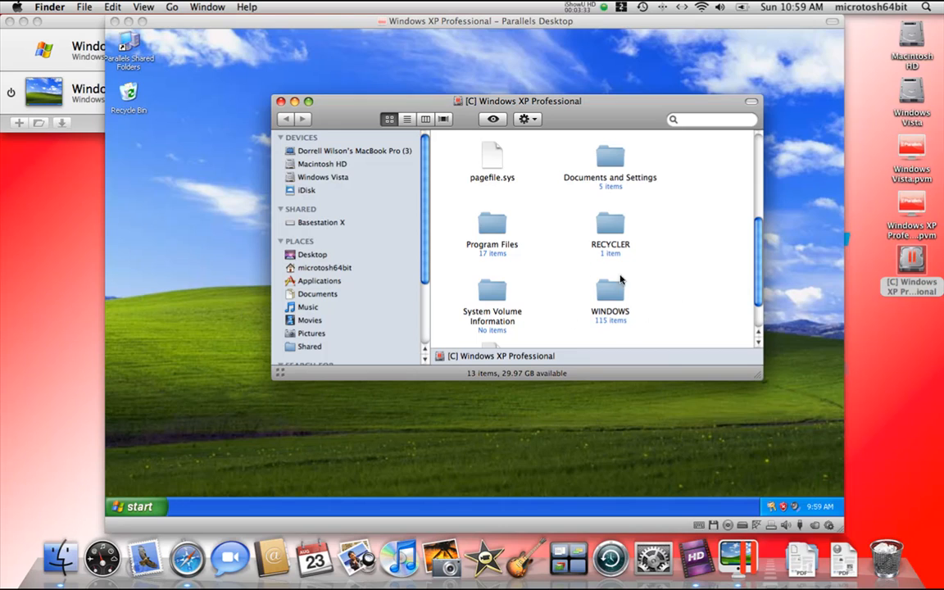
Navigate Documents and Settings, check All Users Desktop, then choose the Administrator user folder.
{"action": "double_click", "coordinate": [610, 156]}
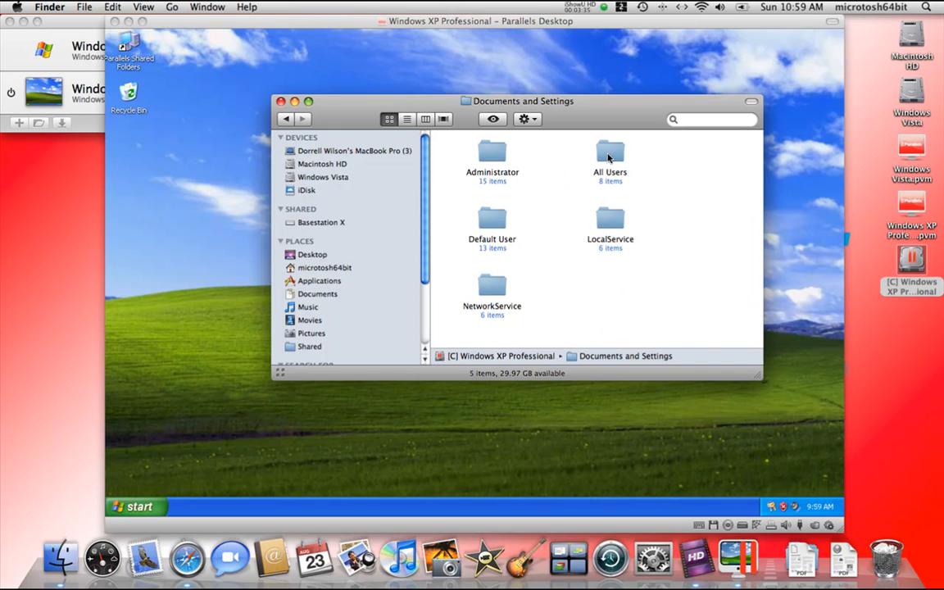
{"action": "double_click", "coordinate": [610, 156]}
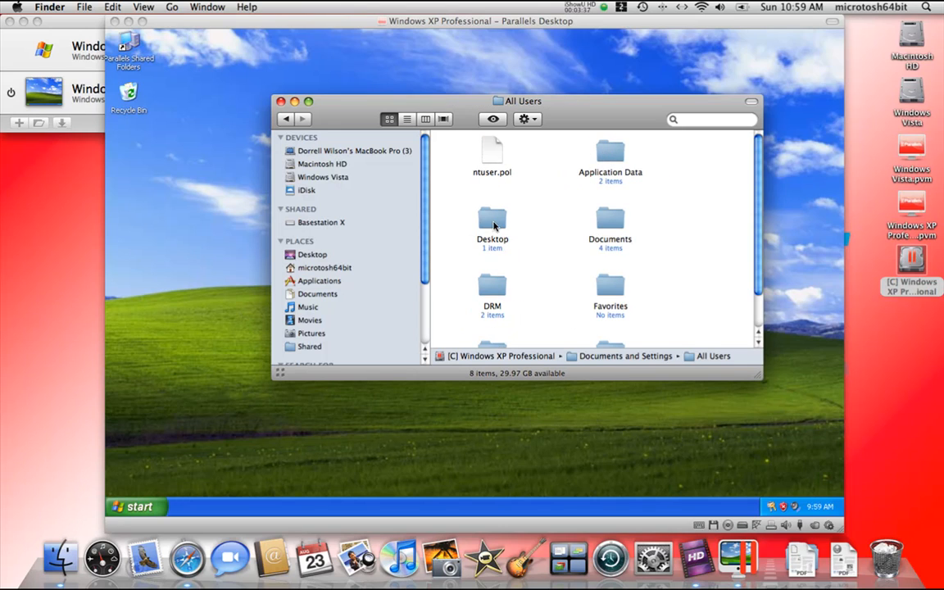
{"action": "double_click", "coordinate": [492, 222]}
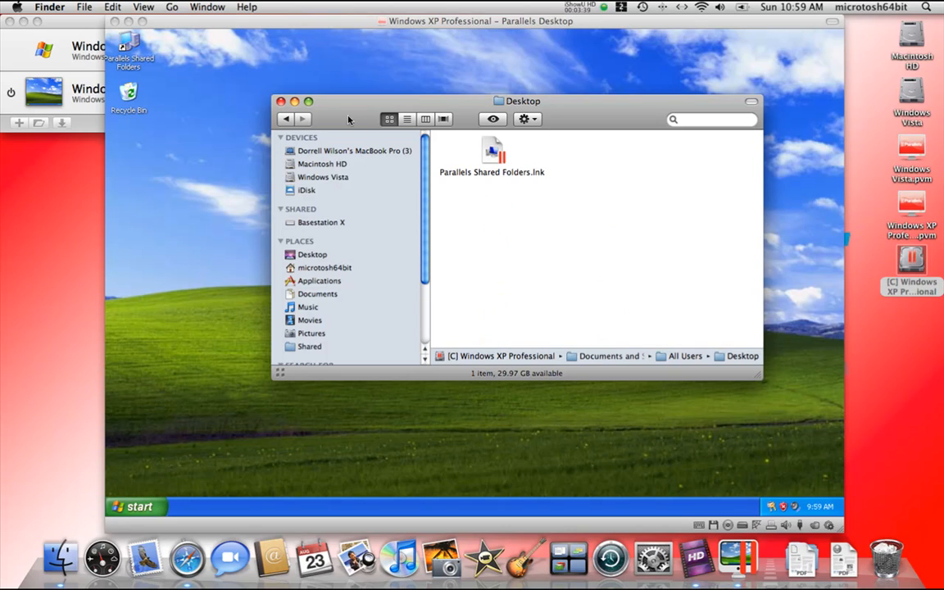
{"action": "left_click", "coordinate": [610, 356]}
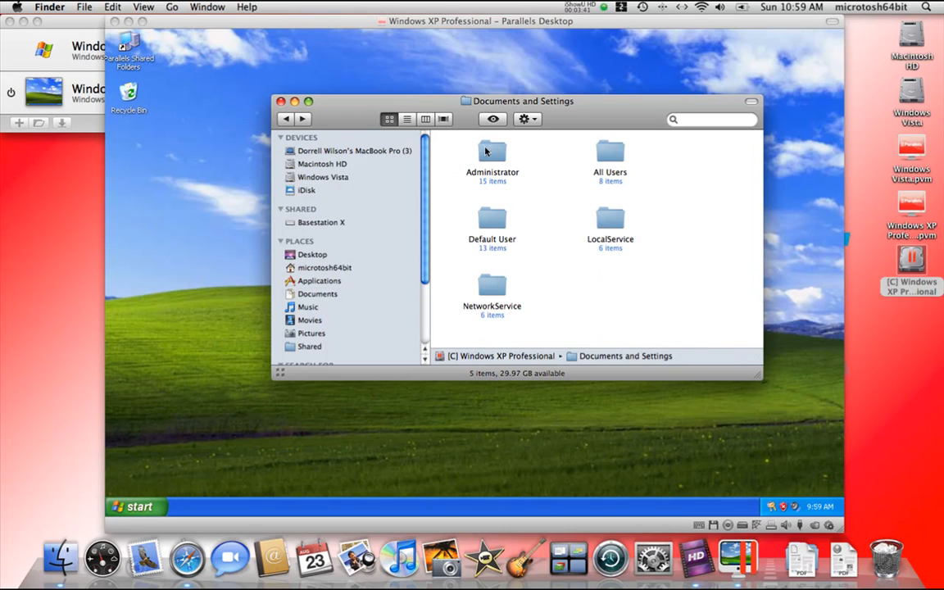
{"action": "left_click", "coordinate": [491, 156]}
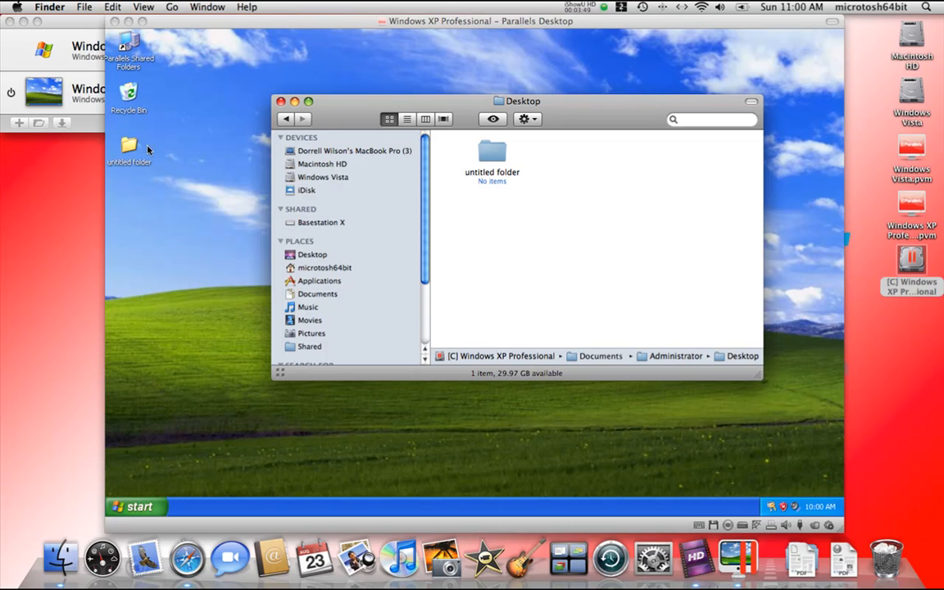
Delete the untitled folder from the Administrator Desktop folder in Finder.
{"action": "right_click", "coordinate": [492, 151]}
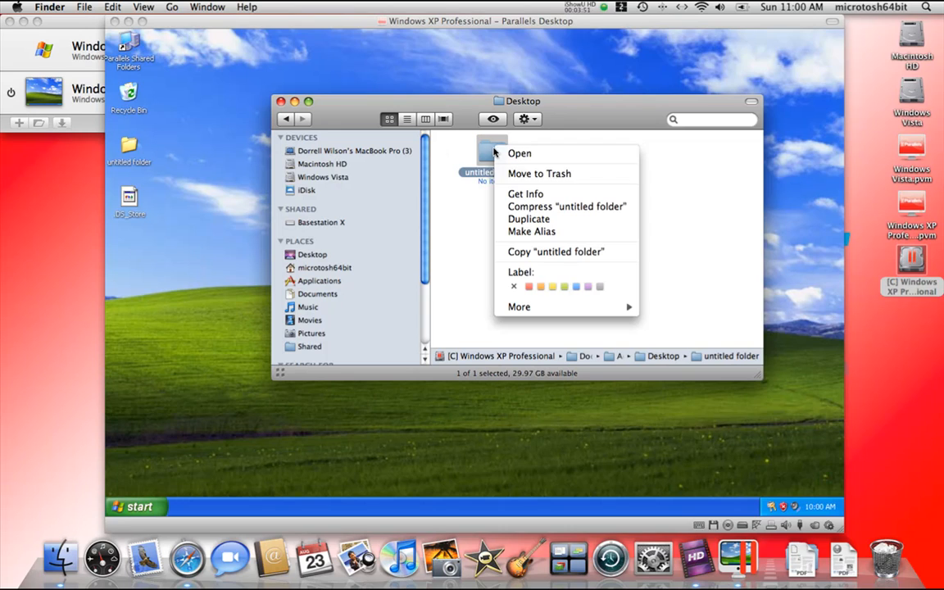
{"action": "left_click", "coordinate": [537, 174]}
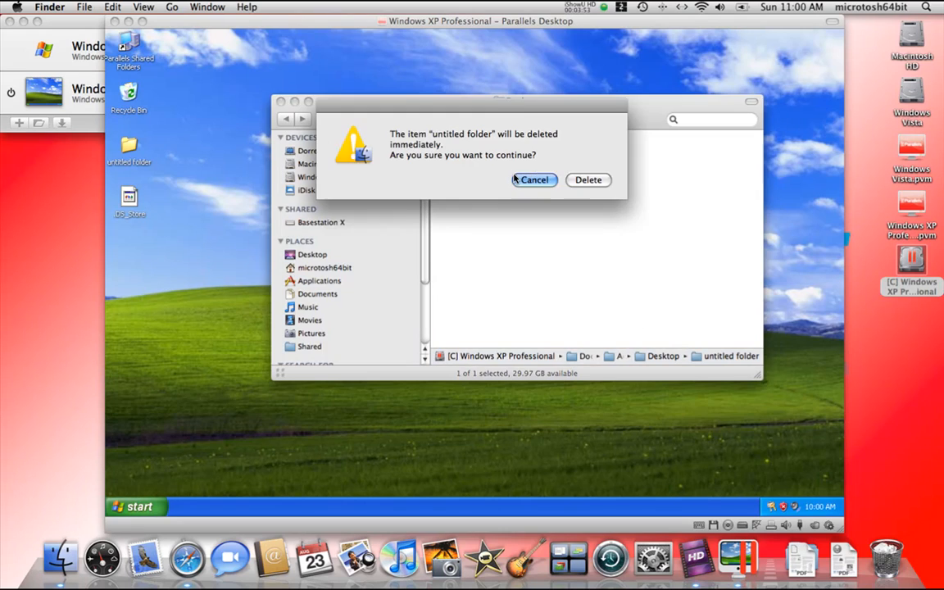
{"action": "left_click", "coordinate": [589, 179]}
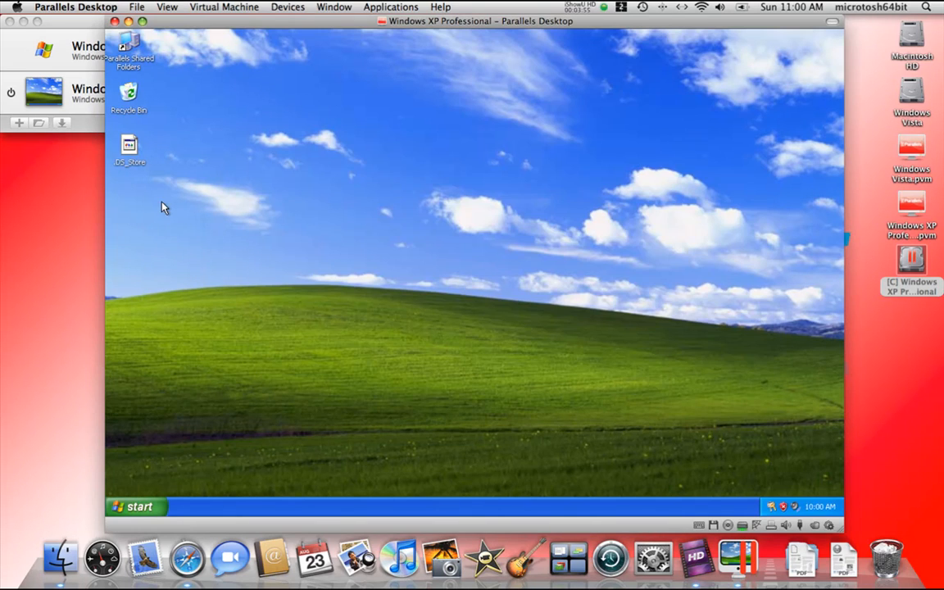
Send the leftover .DS_Store file on the XP desktop to the Recycle Bin.
{"action": "right_click", "coordinate": [128, 148]}
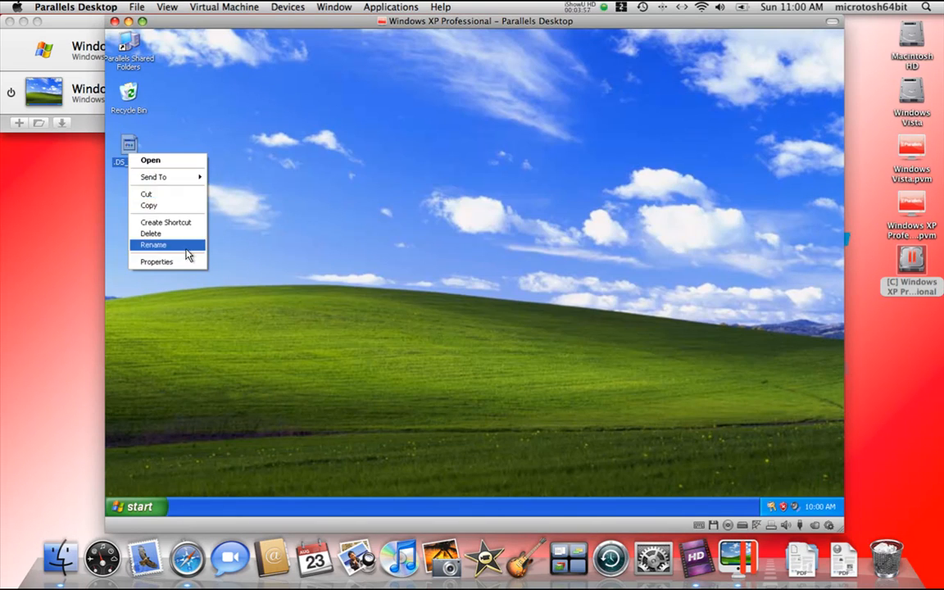
{"action": "left_click", "coordinate": [151, 232]}
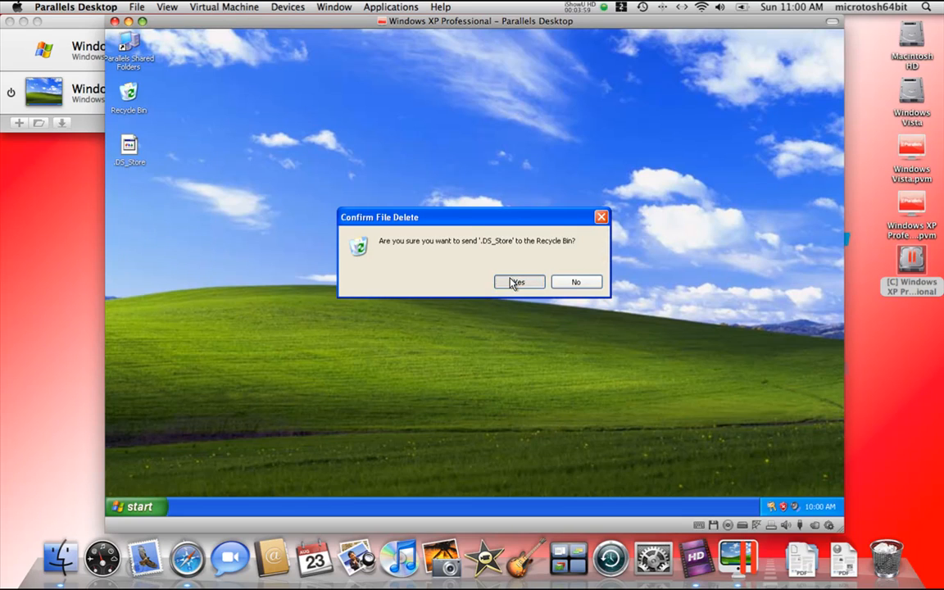
{"action": "left_click", "coordinate": [518, 282]}
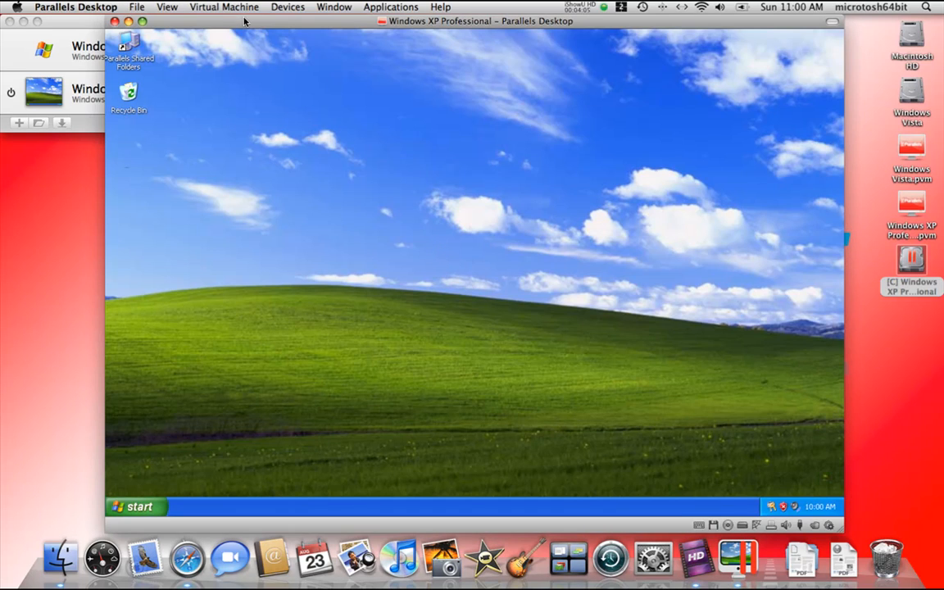
{"action": "mouse_move", "coordinate": [226, 137]}
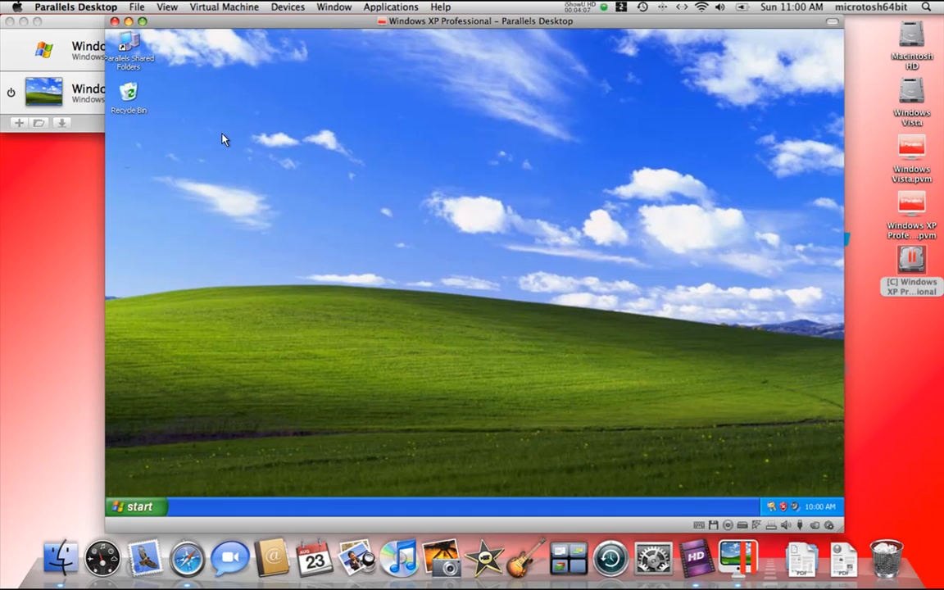
{"action": "mouse_move", "coordinate": [197, 14]}
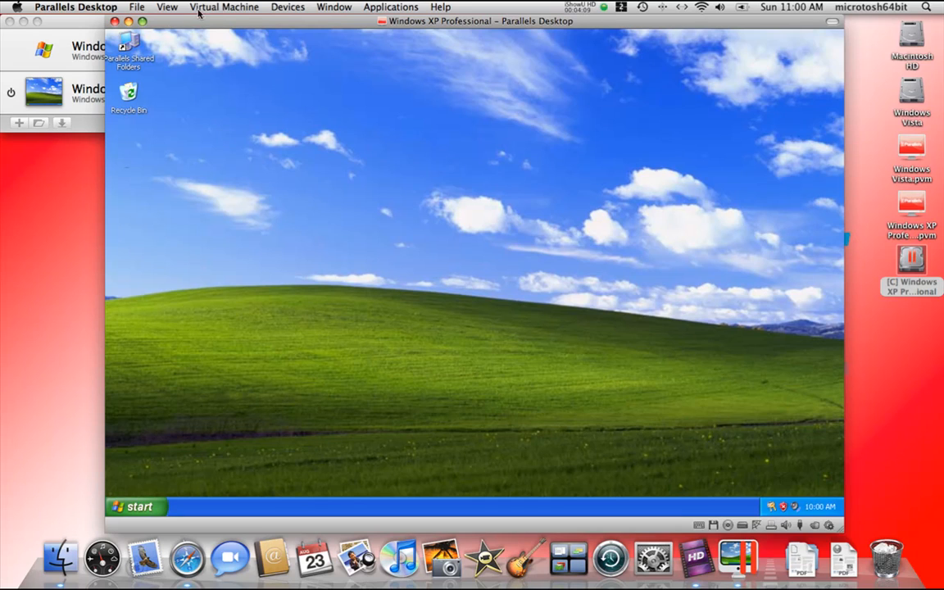
{"action": "mouse_move", "coordinate": [609, 172]}
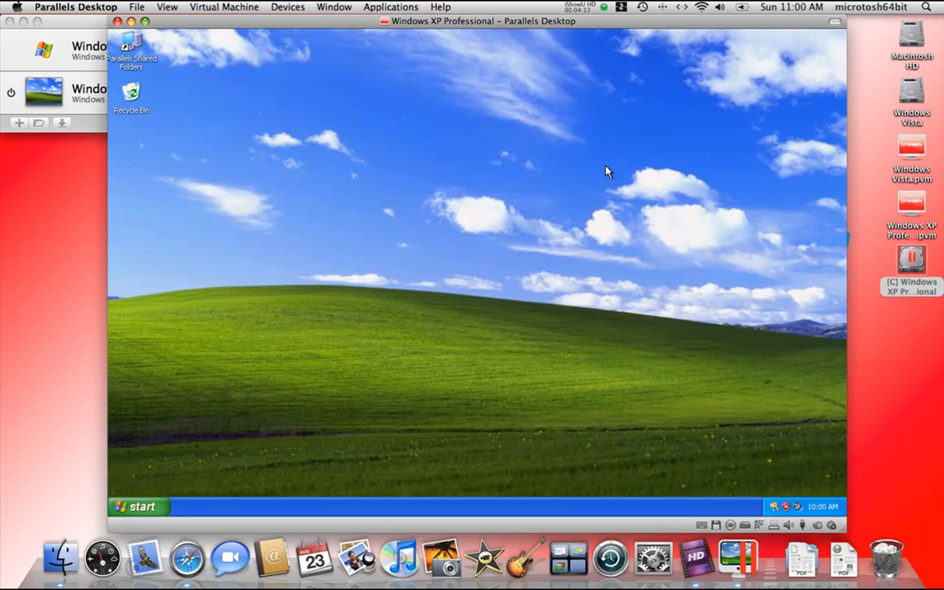
{"action": "mouse_move", "coordinate": [506, 65]}
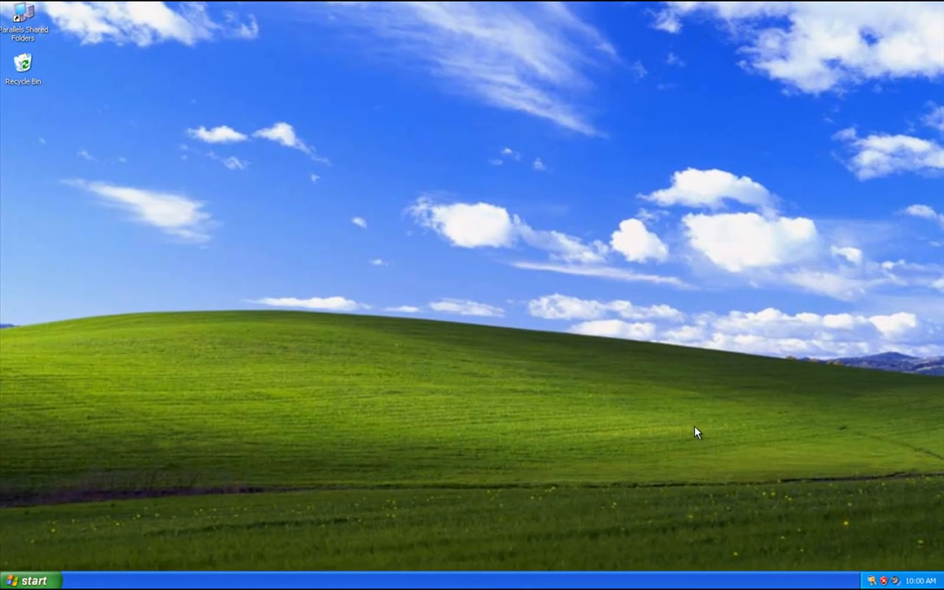
{"action": "mouse_move", "coordinate": [354, 338]}
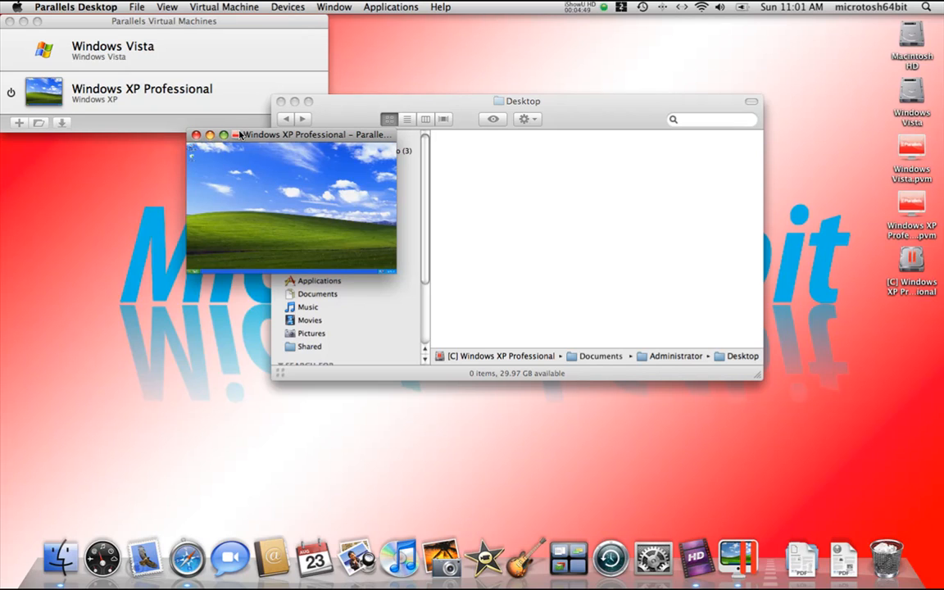
{"action": "mouse_move", "coordinate": [254, 194]}
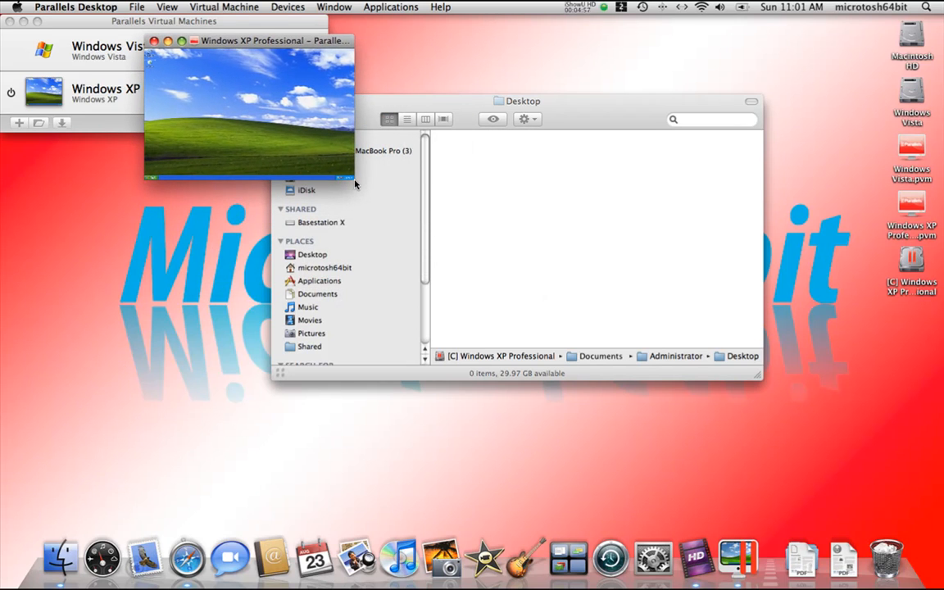
Switch between Finder and the small floating Windows XP window above the Mac desktop.
{"action": "left_click", "coordinate": [591, 237]}
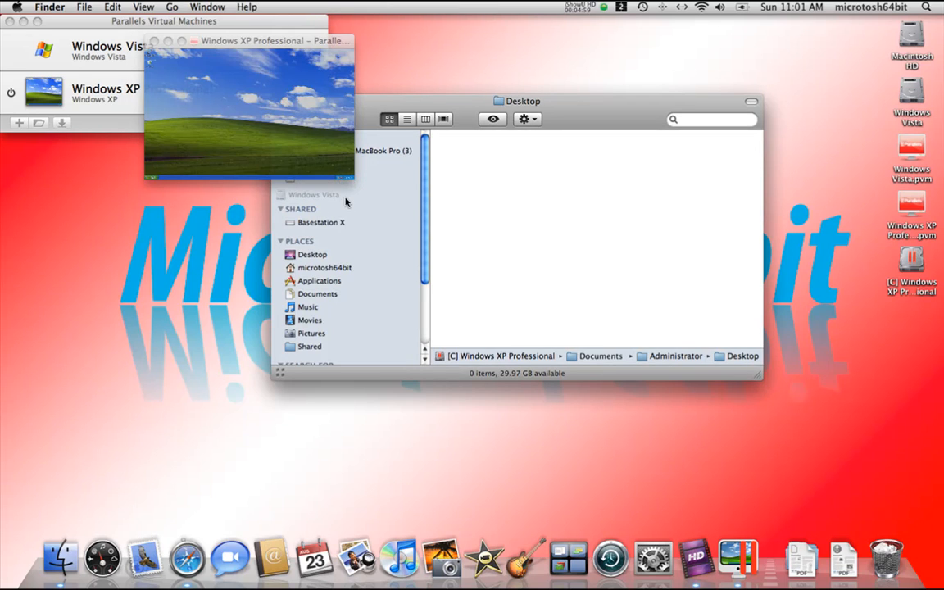
{"action": "left_click", "coordinate": [262, 99]}
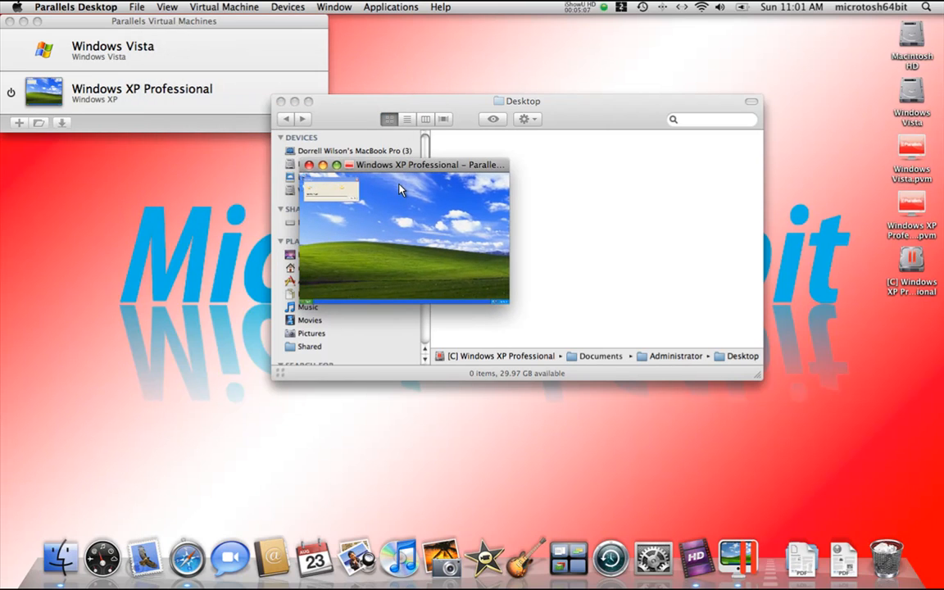
{"action": "left_click", "coordinate": [465, 42]}
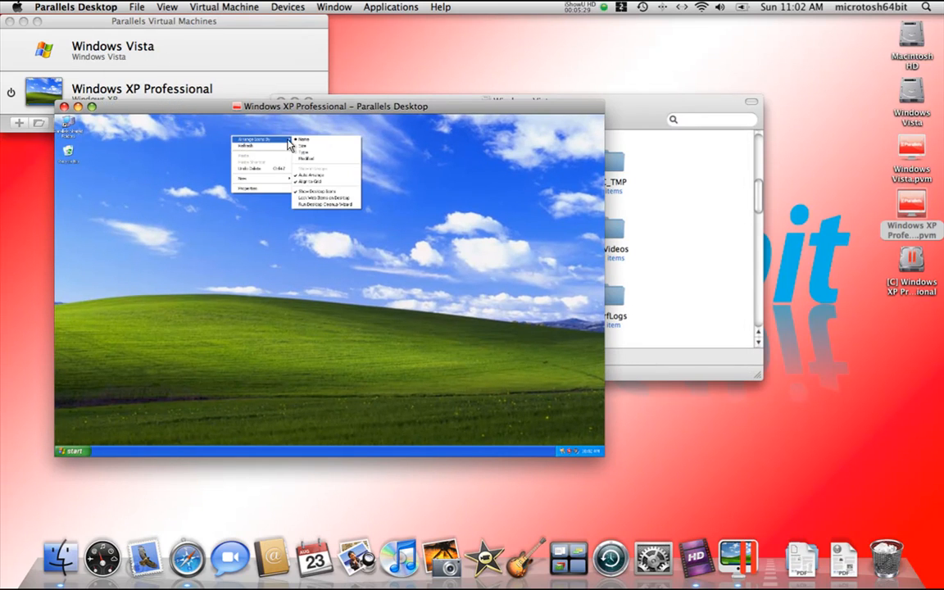
{"action": "left_click", "coordinate": [461, 46]}
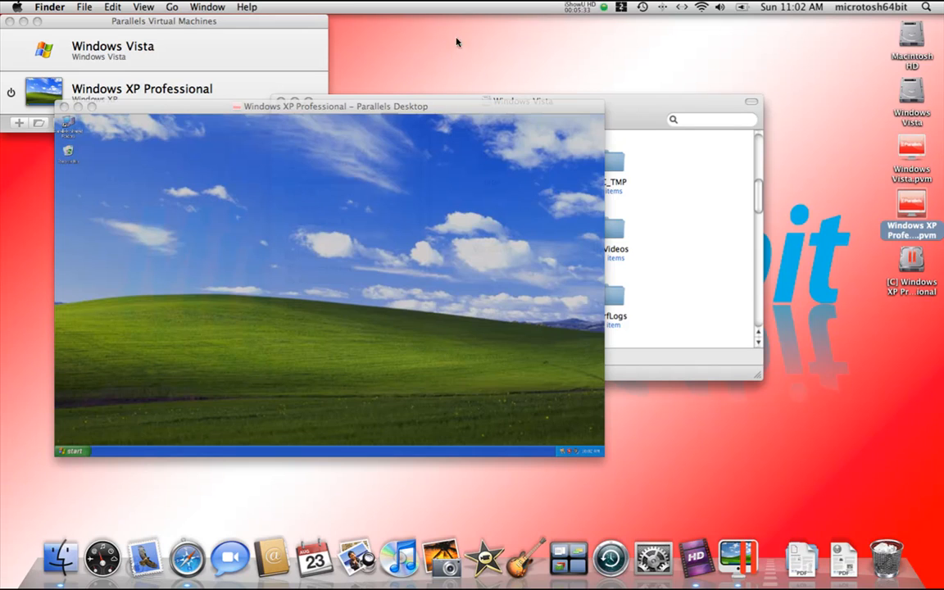
{"action": "mouse_move", "coordinate": [364, 136]}
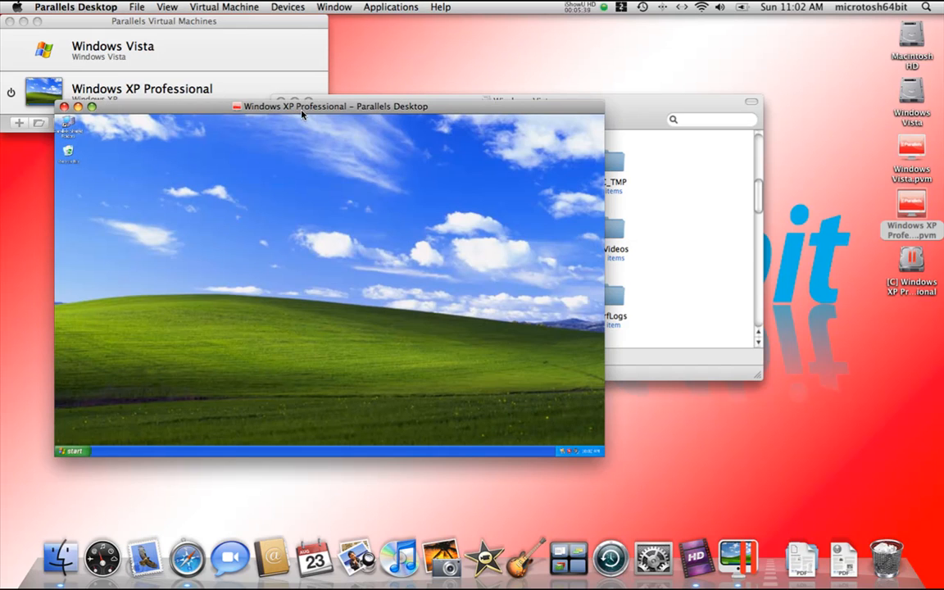
{"action": "left_click_drag", "start_coordinate": [334, 105], "coordinate": [285, 20]}
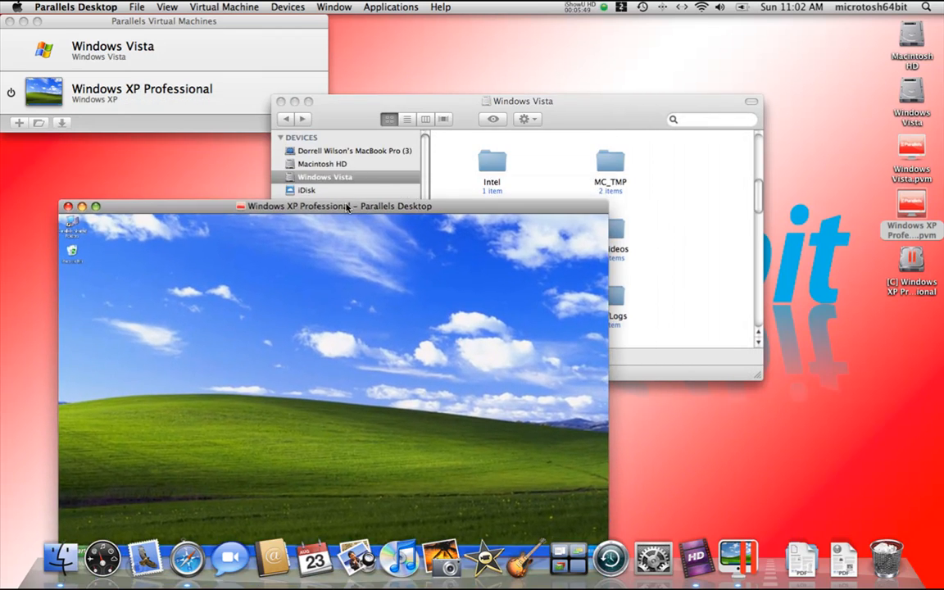
{"action": "left_click_drag", "start_coordinate": [336, 207], "coordinate": [324, 87]}
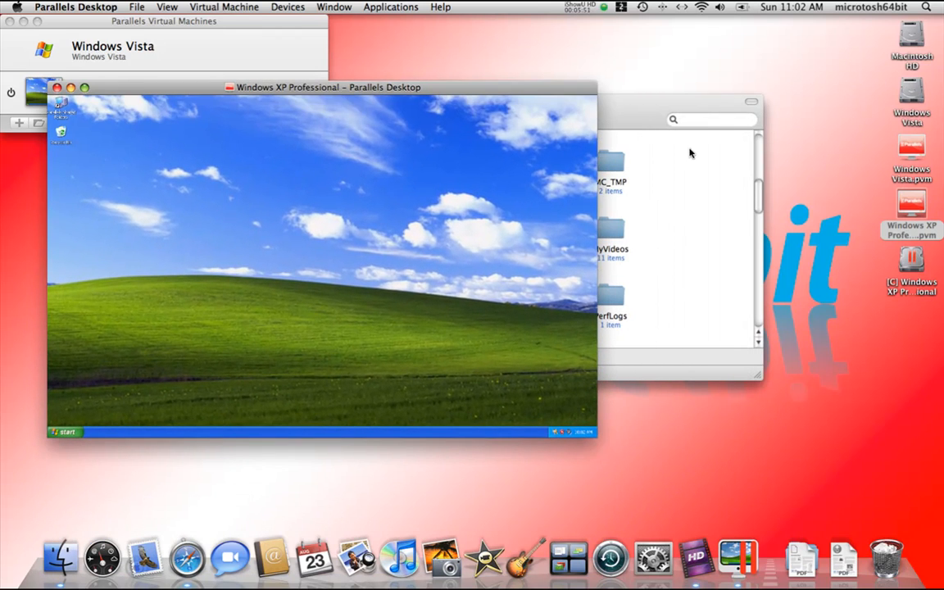
{"action": "mouse_move", "coordinate": [279, 131]}
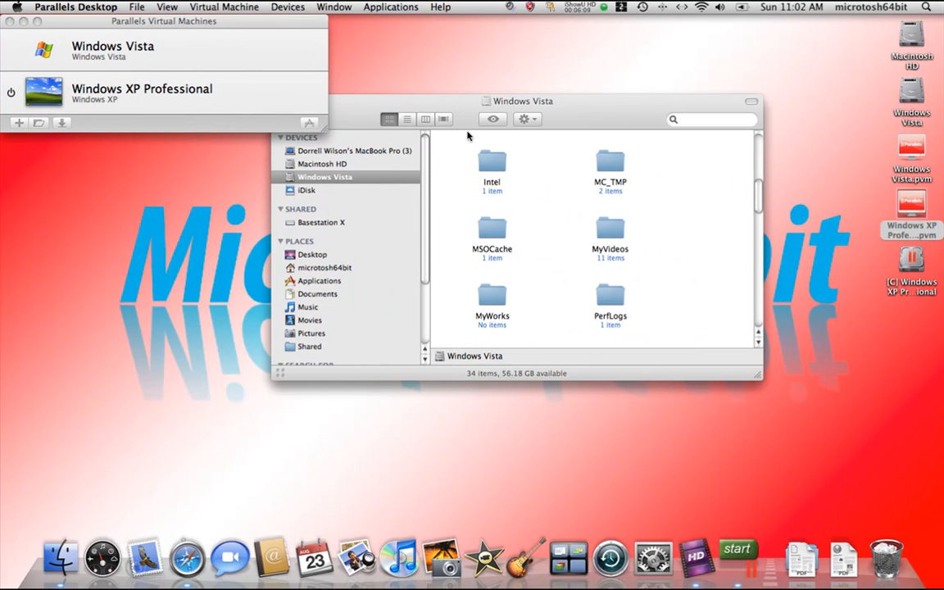
{"action": "mouse_move", "coordinate": [734, 549]}
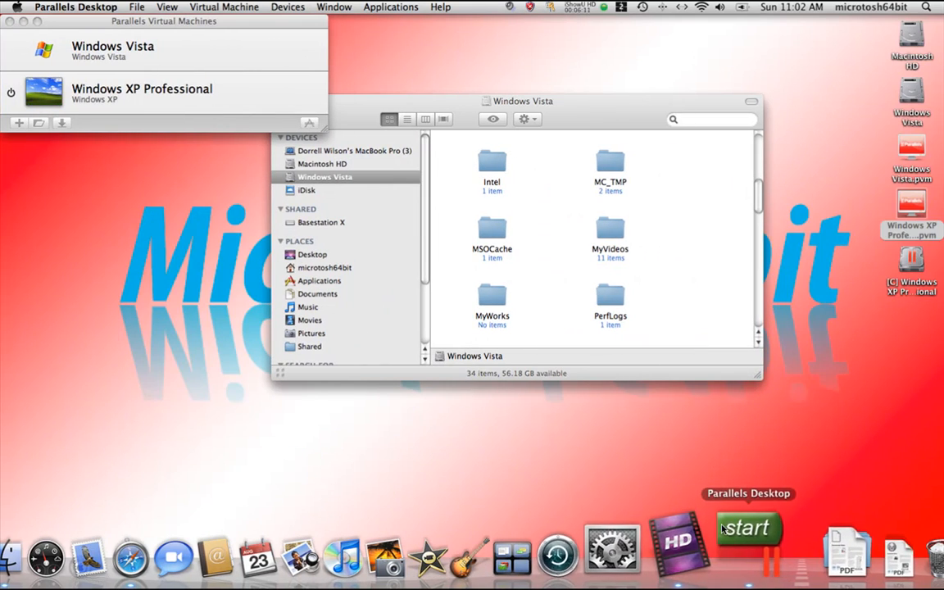
{"action": "mouse_move", "coordinate": [731, 527]}
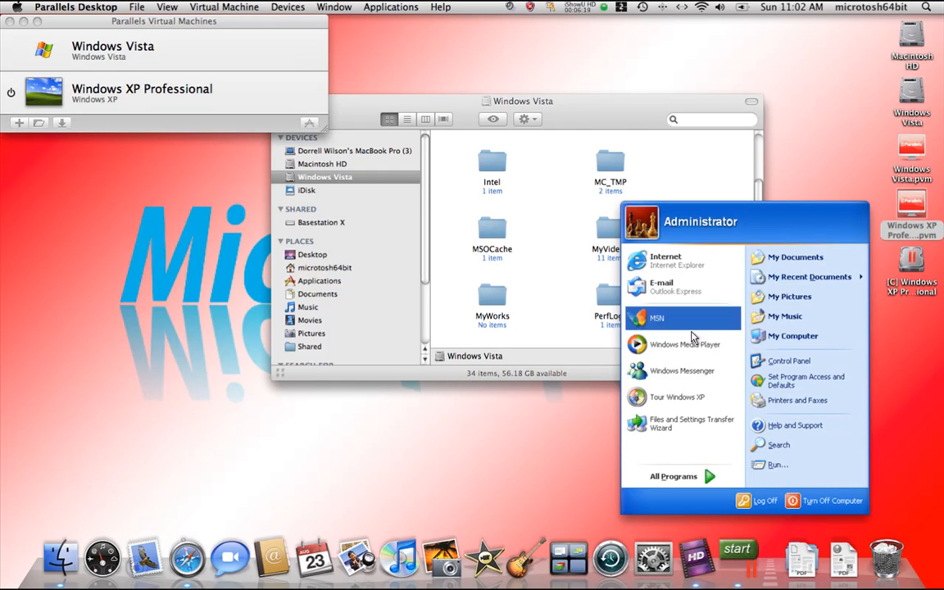
Launch My Documents, My Computer, Internet Explorer and Windows Media Player from the XP Start menu.
{"action": "left_click", "coordinate": [795, 255]}
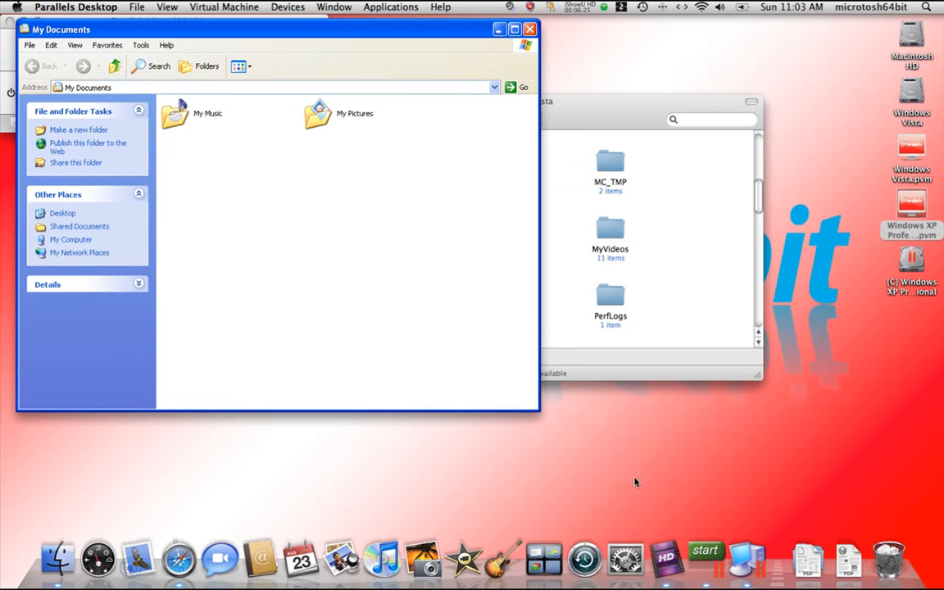
{"action": "left_click", "coordinate": [705, 551]}
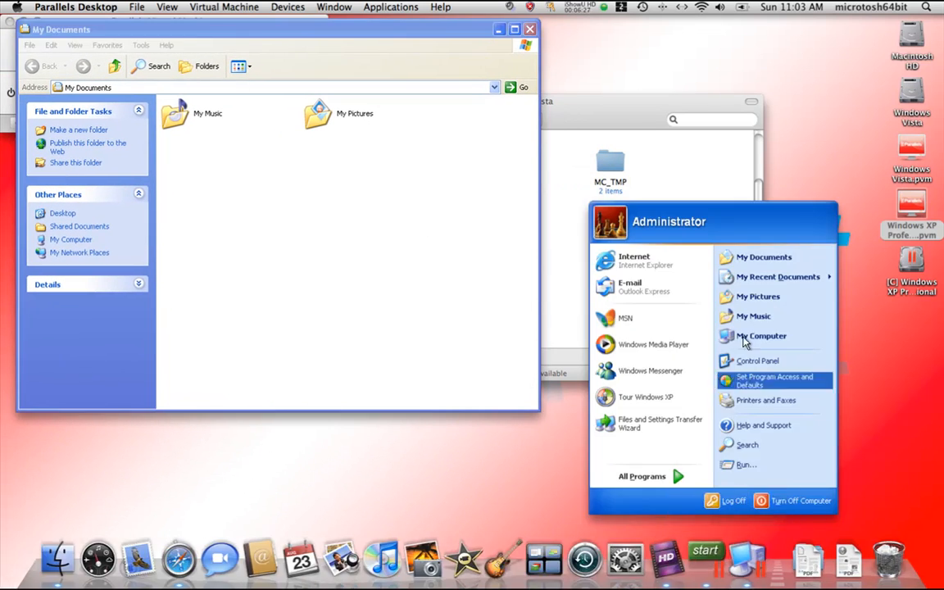
{"action": "left_click", "coordinate": [762, 336]}
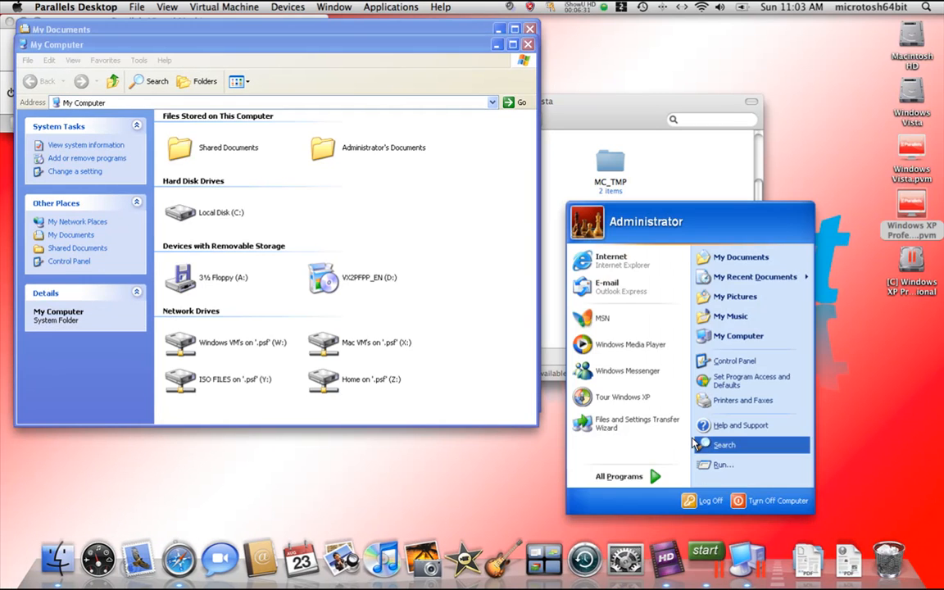
{"action": "mouse_move", "coordinate": [609, 259]}
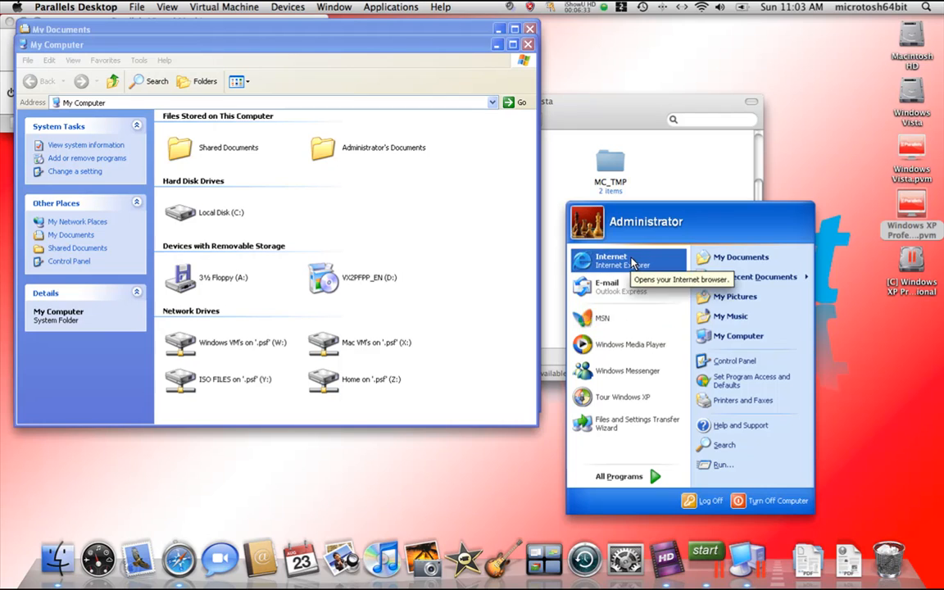
{"action": "left_click", "coordinate": [611, 258]}
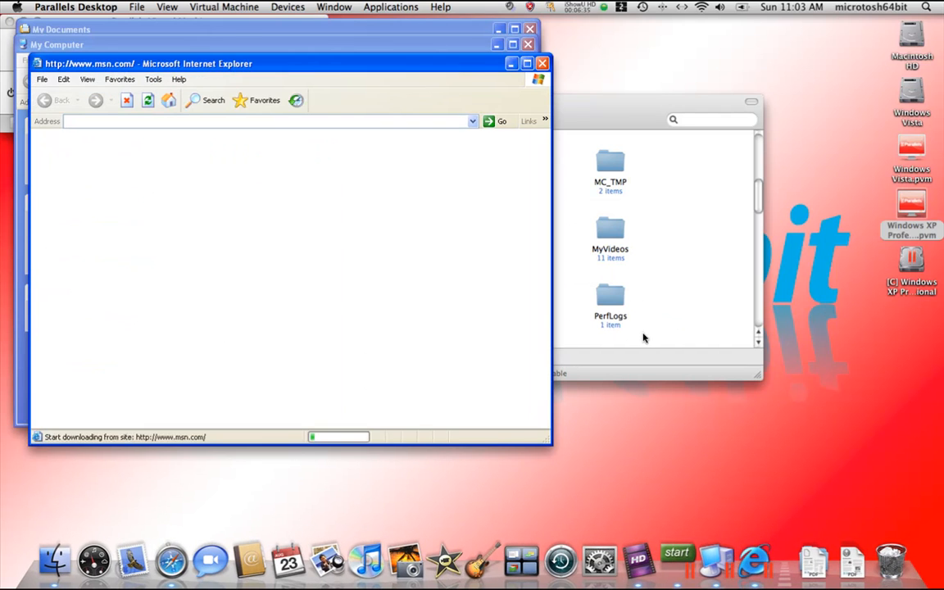
{"action": "left_click", "coordinate": [675, 551]}
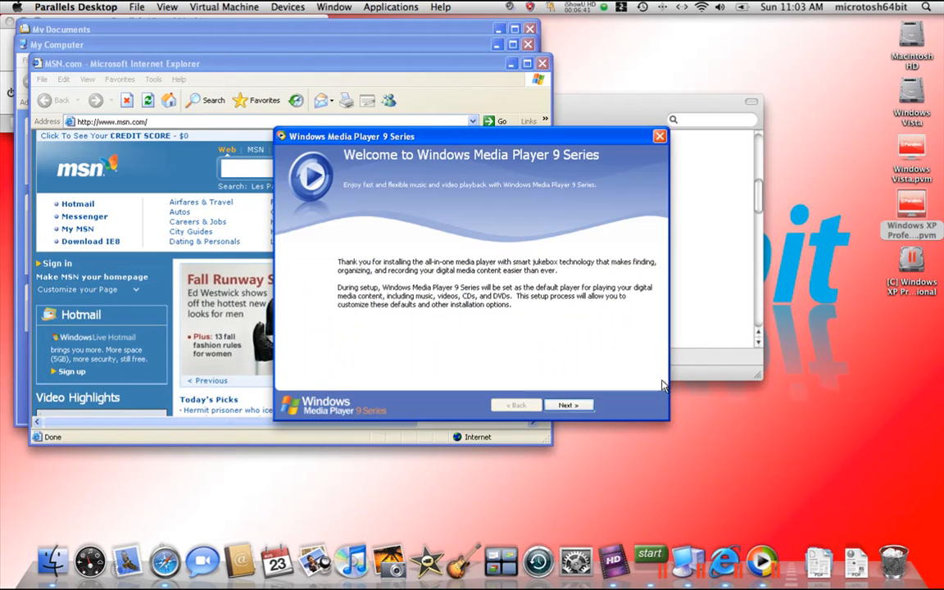
Advance and finish the Windows Media Player 9 setup wizard.
{"action": "left_click", "coordinate": [567, 404]}
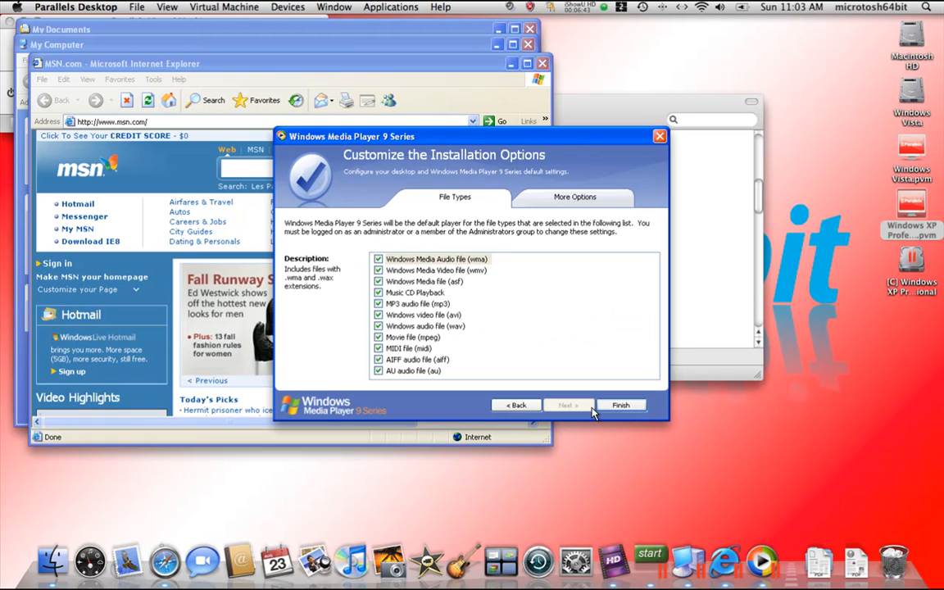
{"action": "left_click", "coordinate": [620, 404]}
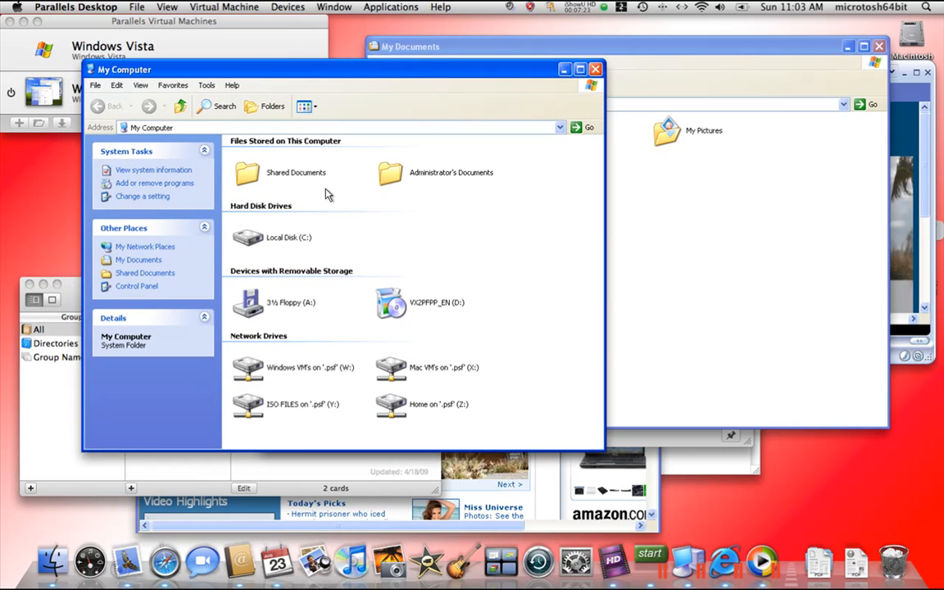
Tile all XP and Mac windows with Exposé, then bring up the XP Start menu.
{"action": "key", "text": "F9"}
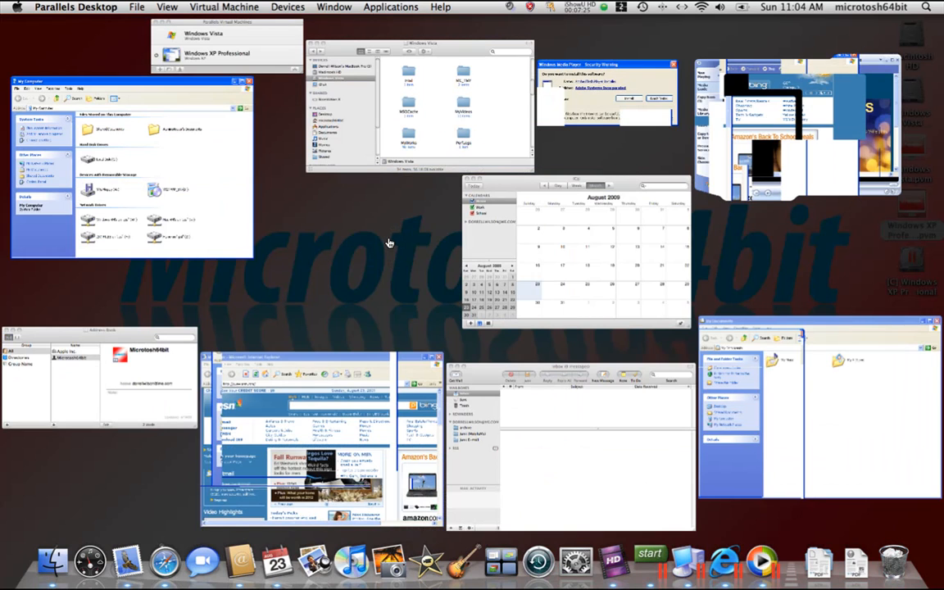
{"action": "mouse_move", "coordinate": [728, 111]}
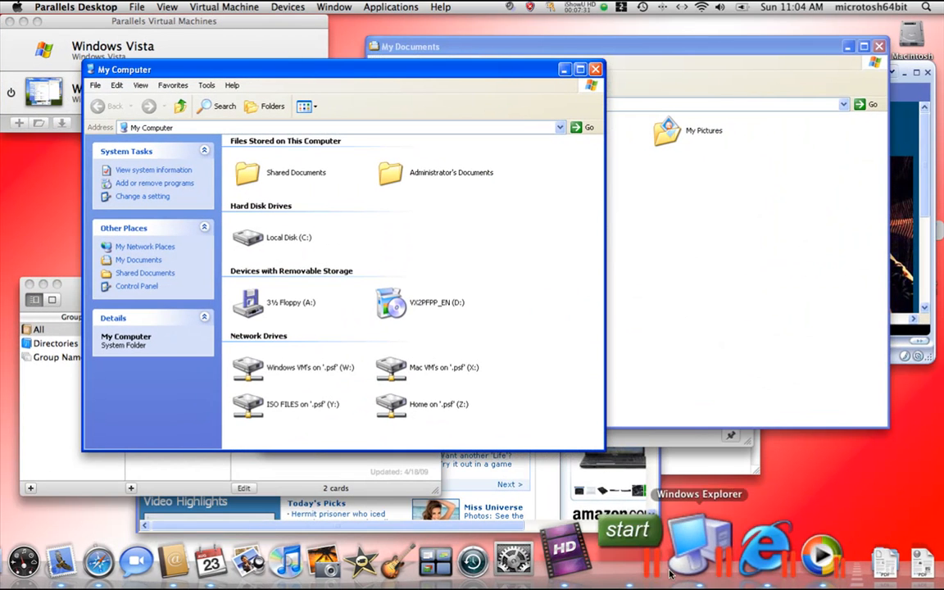
{"action": "left_click", "coordinate": [628, 529]}
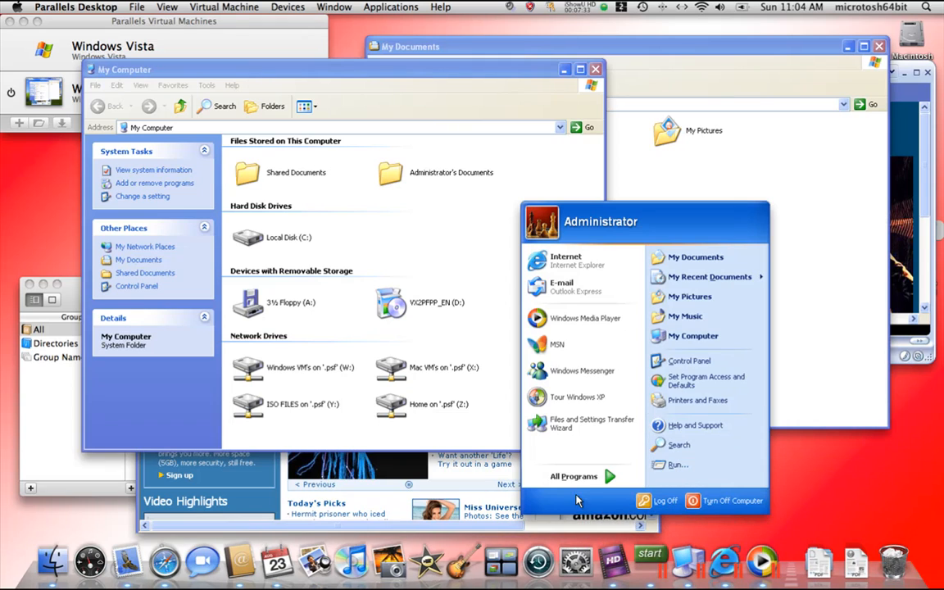
Launch the XP Command Prompt and the My Music folder, nudging My Music to the right.
{"action": "left_click", "coordinate": [574, 476]}
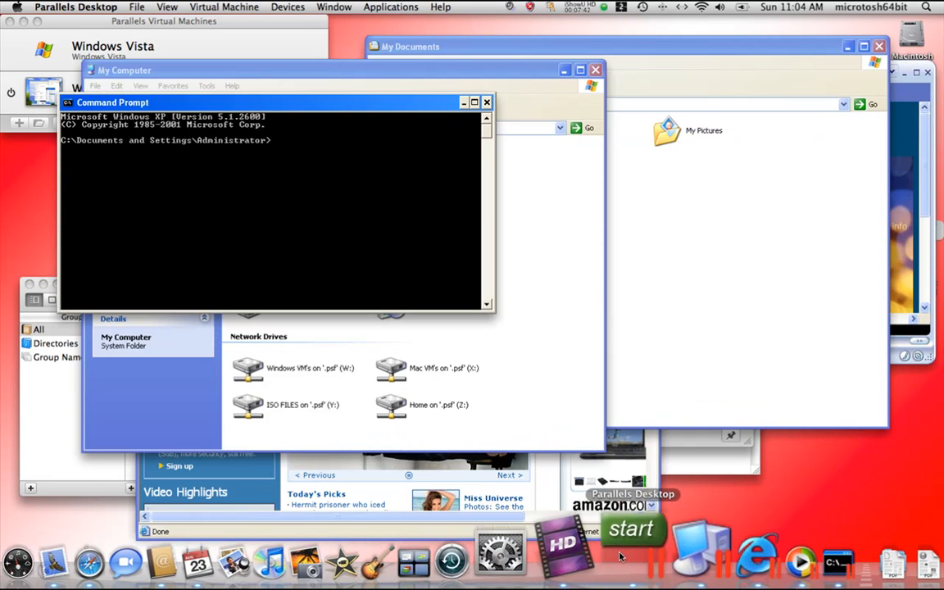
{"action": "left_click", "coordinate": [630, 528]}
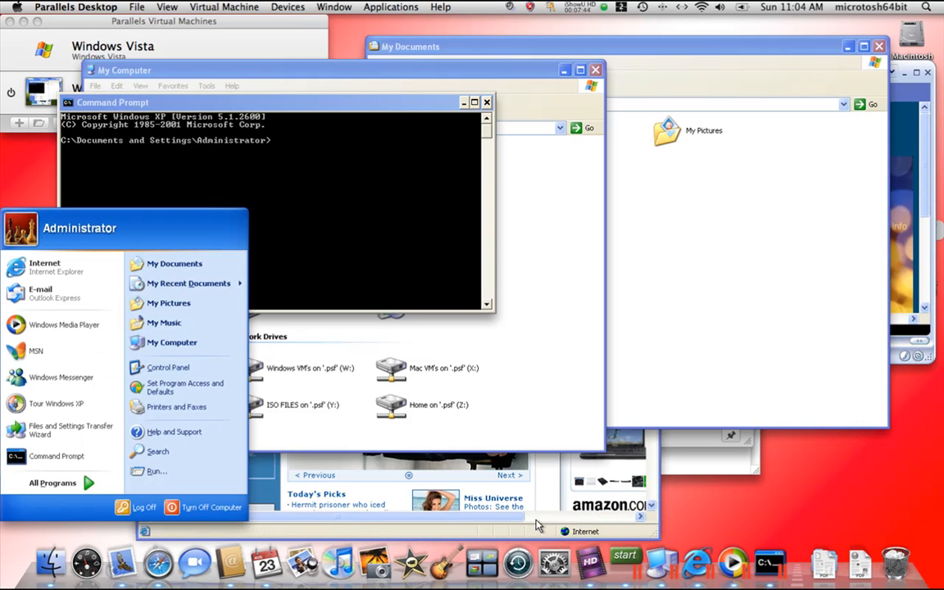
{"action": "mouse_move", "coordinate": [163, 322]}
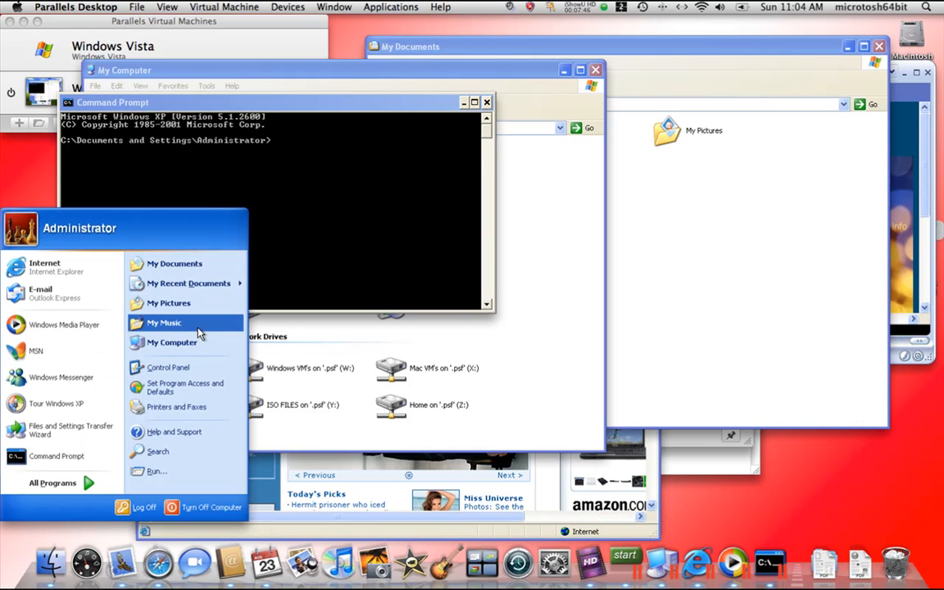
{"action": "left_click", "coordinate": [164, 322]}
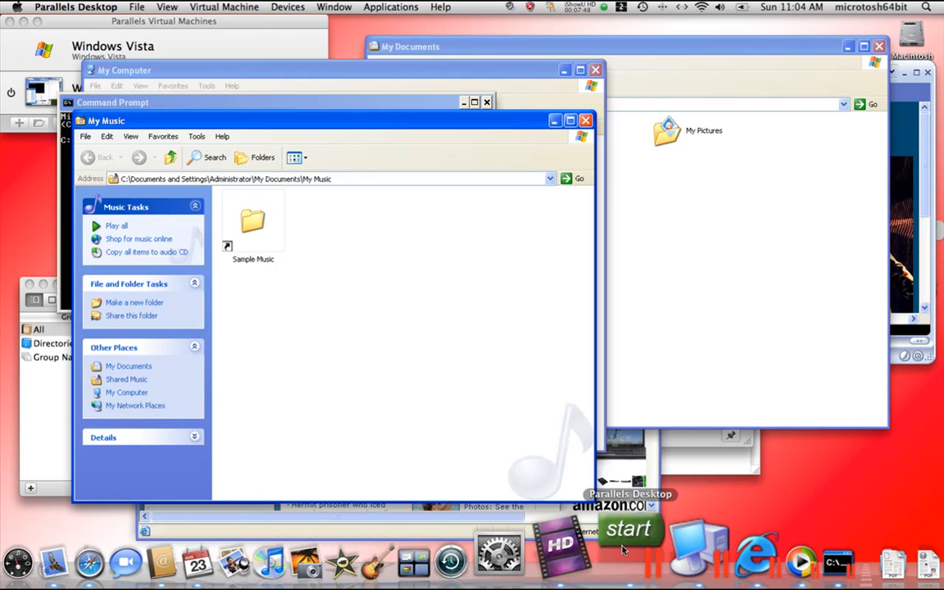
{"action": "mouse_move", "coordinate": [446, 317]}
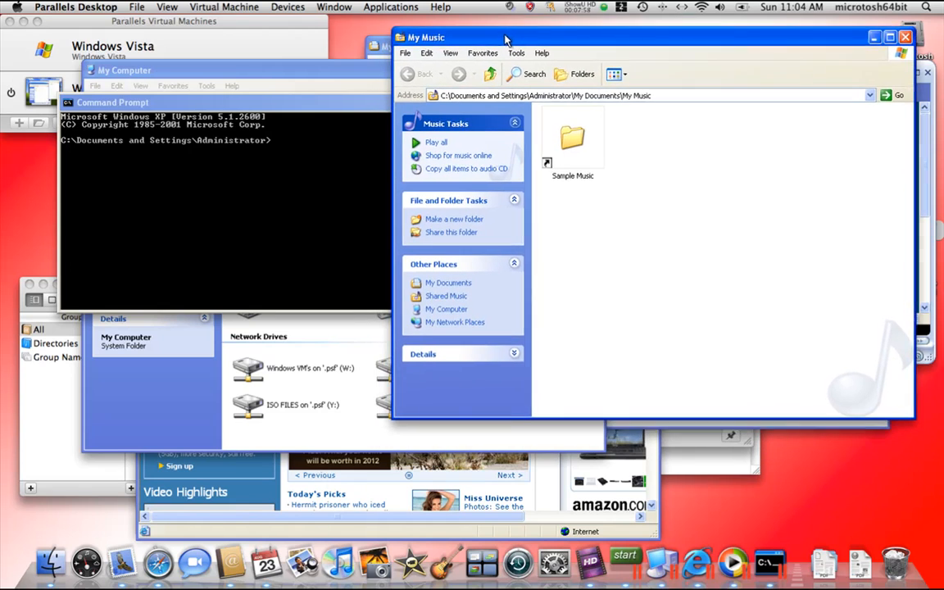
{"action": "left_click_drag", "start_coordinate": [505, 36], "coordinate": [505, 23]}
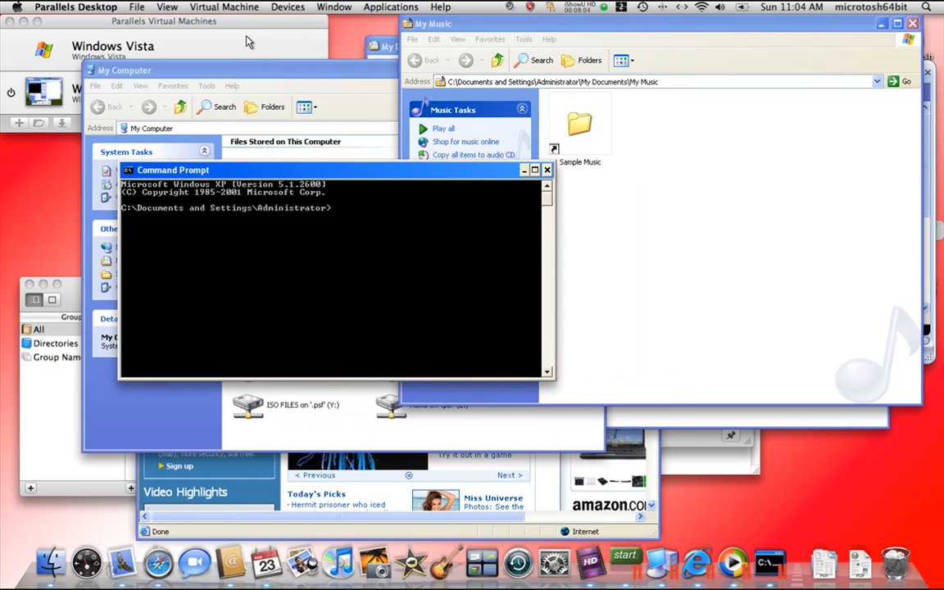
{"action": "mouse_move", "coordinate": [582, 361]}
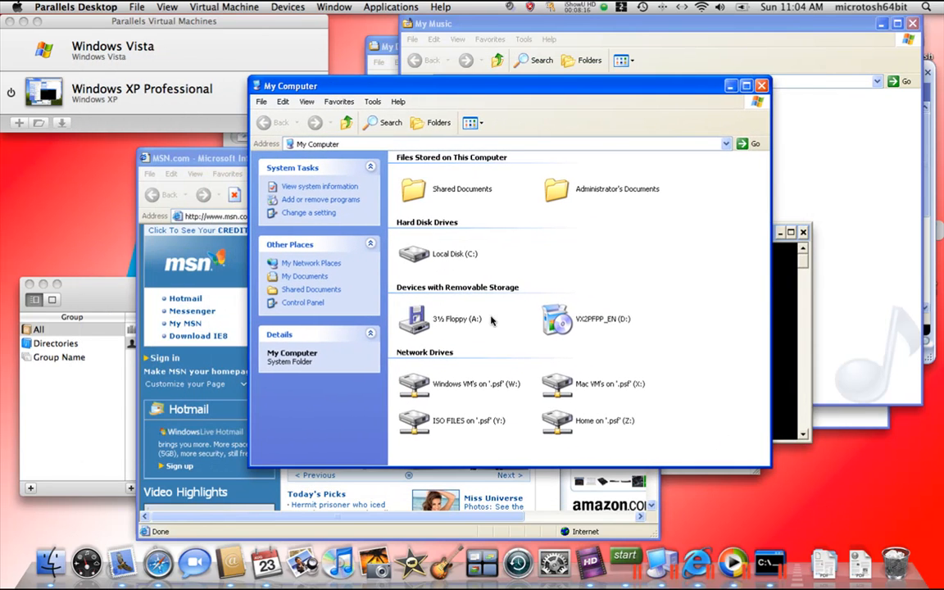
{"action": "mouse_move", "coordinate": [426, 357]}
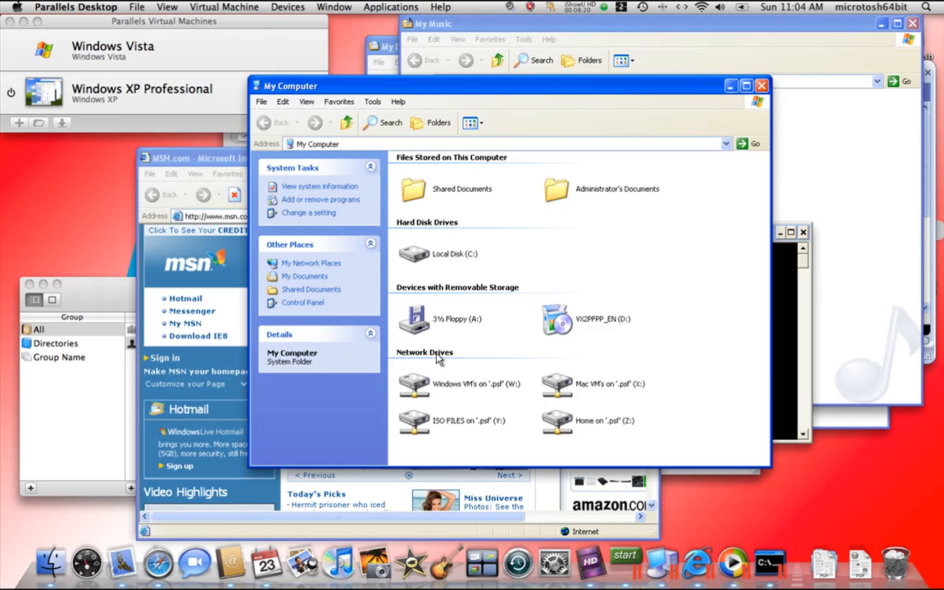
{"action": "left_click", "coordinate": [475, 384]}
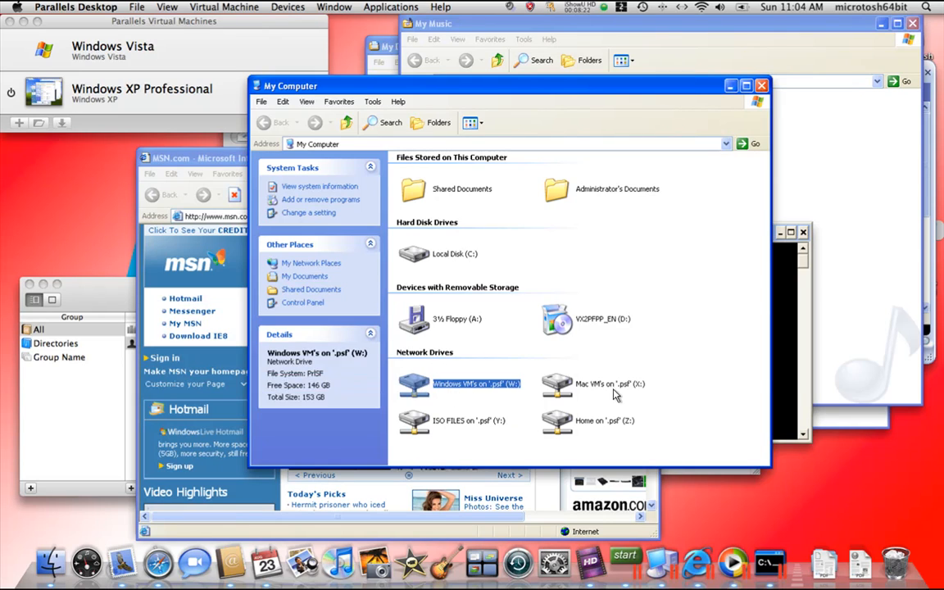
{"action": "left_click", "coordinate": [610, 384]}
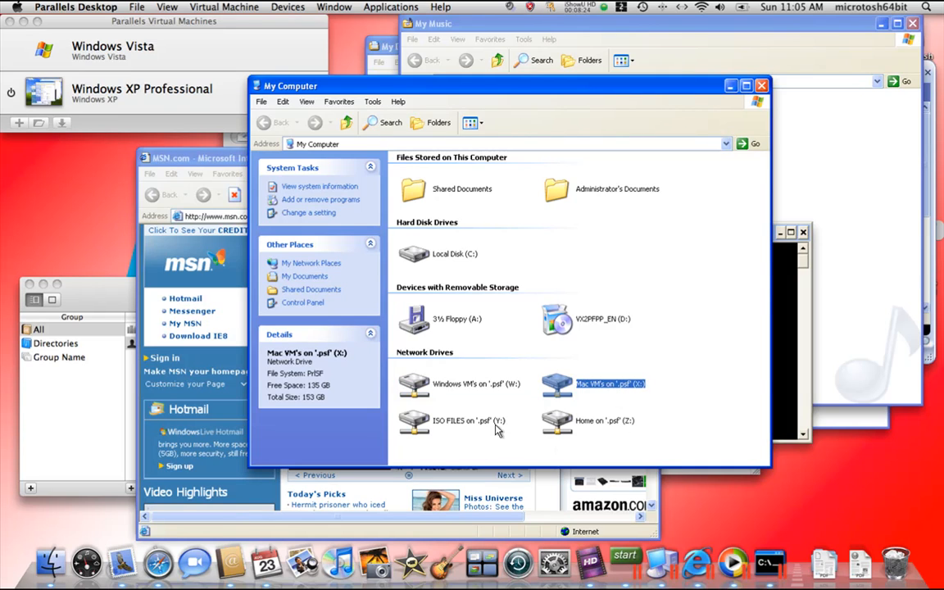
{"action": "left_click", "coordinate": [524, 400]}
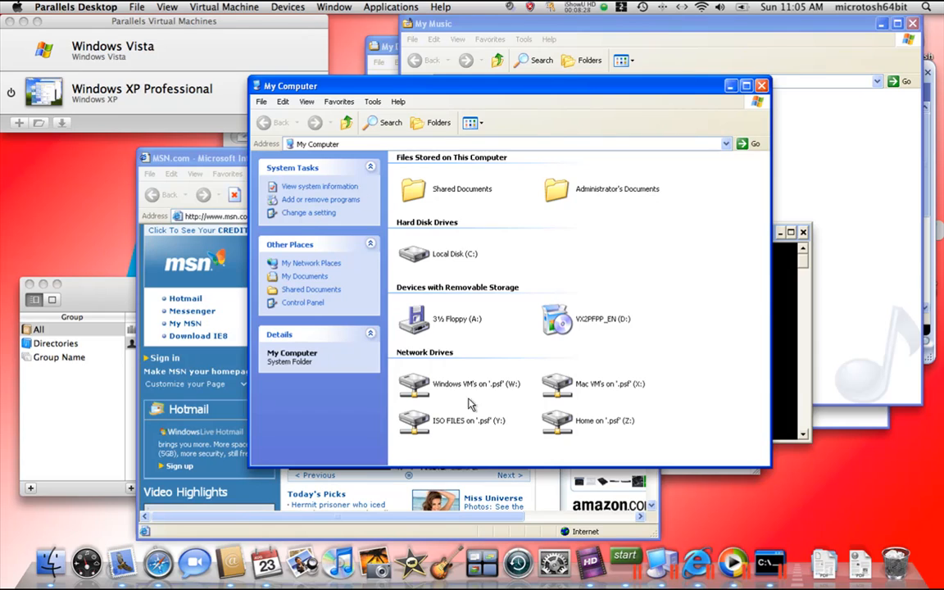
{"action": "mouse_move", "coordinate": [439, 390]}
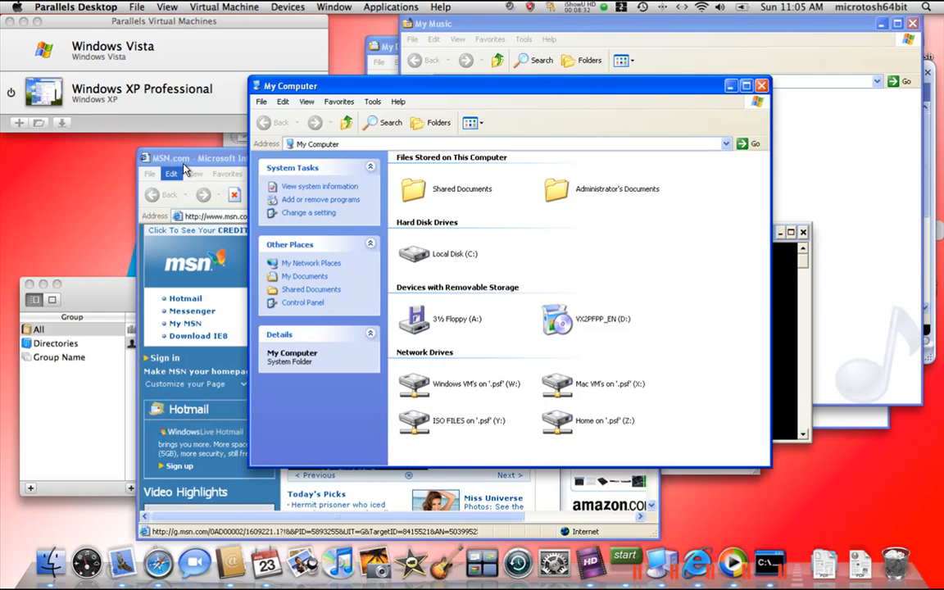
Decline the Flash Player add-on and expand the XP All Programs list.
{"action": "left_click", "coordinate": [197, 157]}
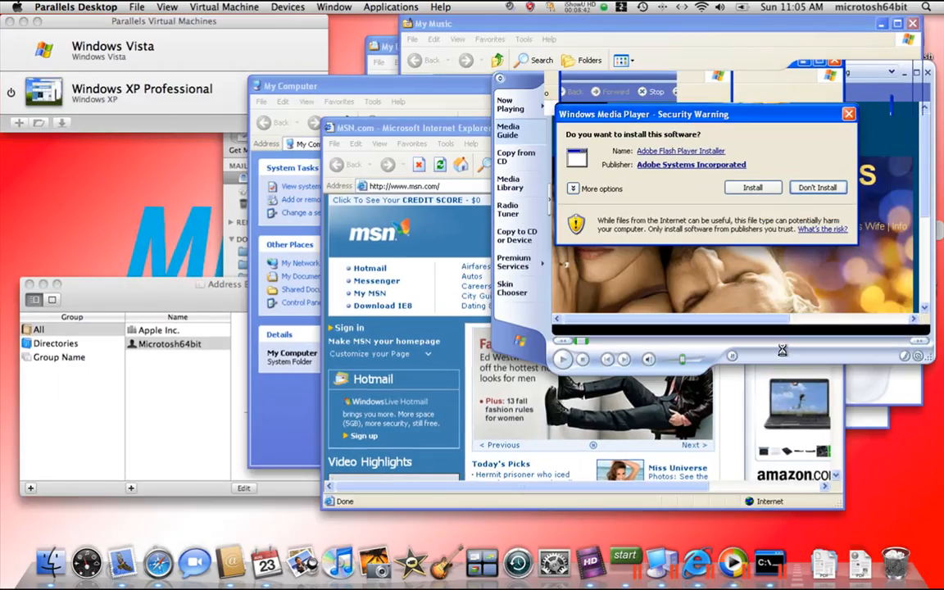
{"action": "left_click", "coordinate": [816, 187]}
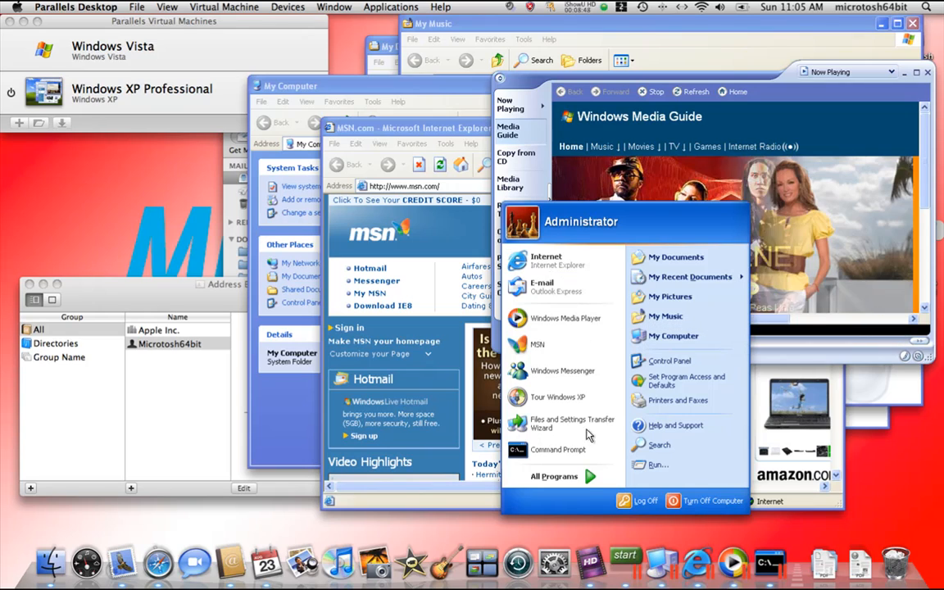
{"action": "left_click", "coordinate": [554, 475]}
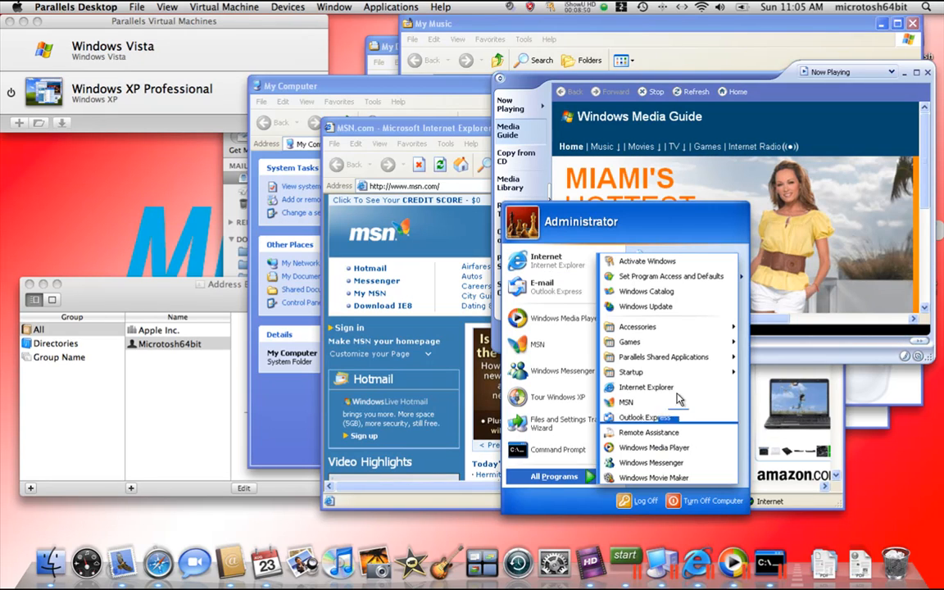
{"action": "mouse_move", "coordinate": [652, 477]}
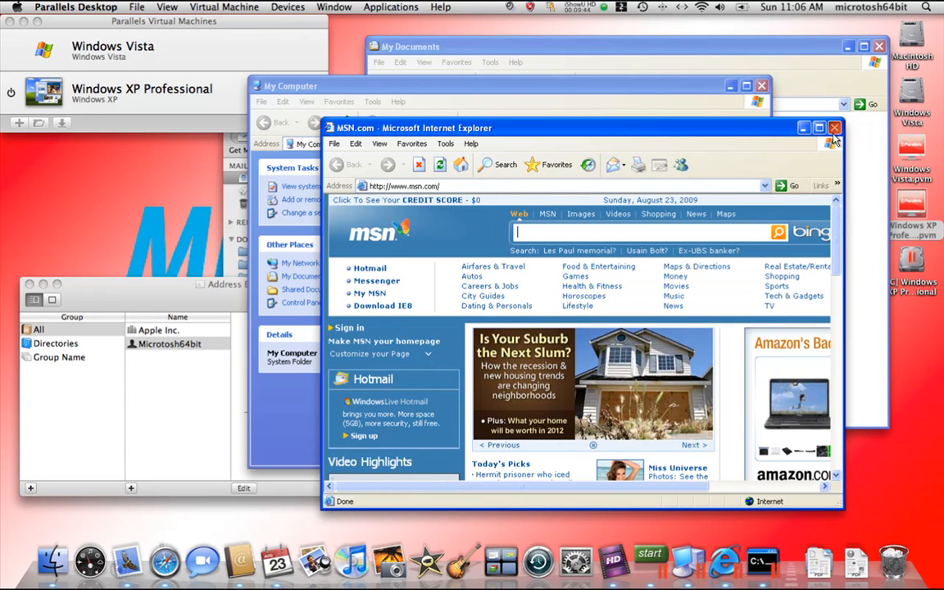
Switch to the Mac side and list the Windows Vista volume's folders in Finder.
{"action": "left_click", "coordinate": [834, 128]}
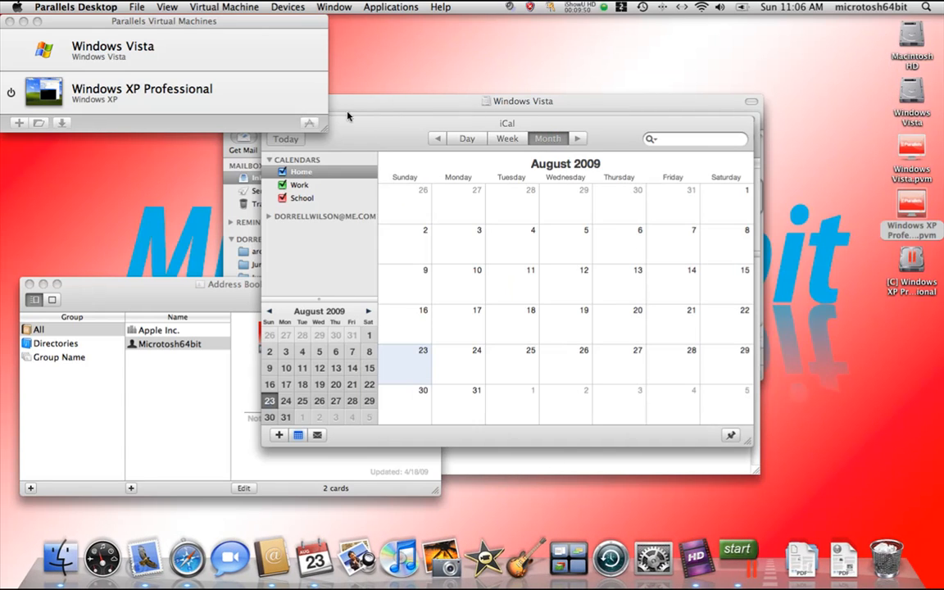
{"action": "left_click", "coordinate": [42, 7]}
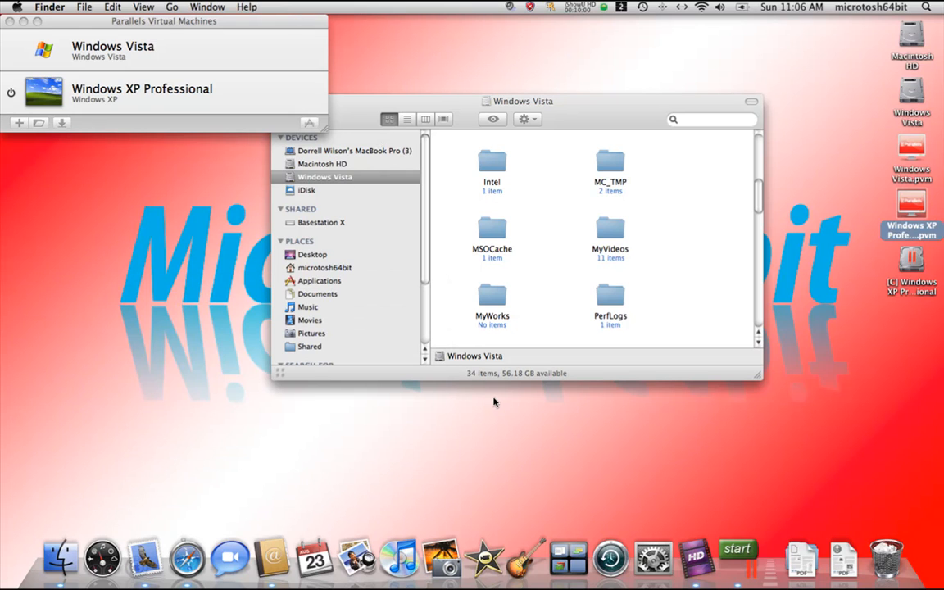
Bring Safari forward showing the Microtosh64bit episode outline PDF.
{"action": "left_click_drag", "start_coordinate": [521, 101], "coordinate": [505, 160]}
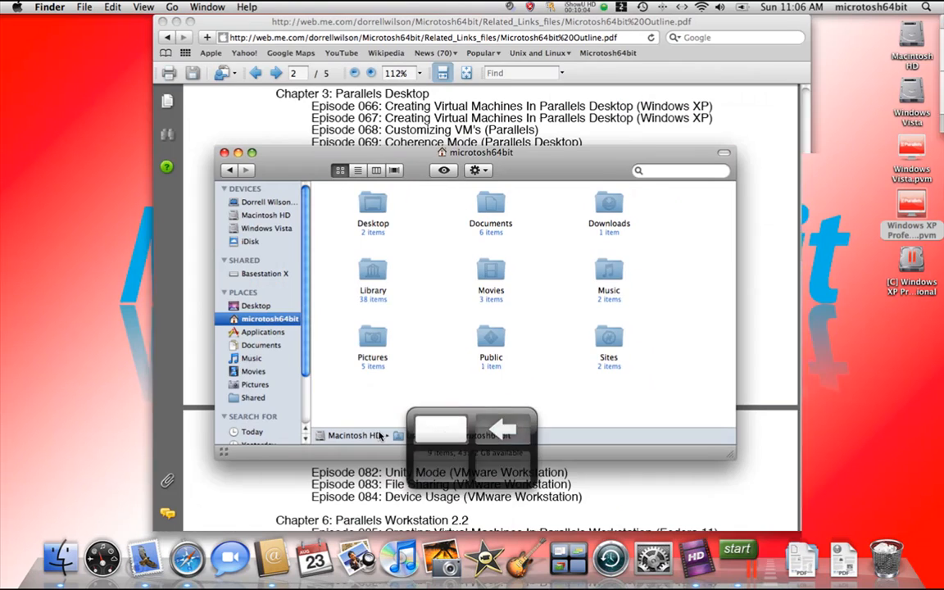
{"action": "left_click", "coordinate": [226, 153]}
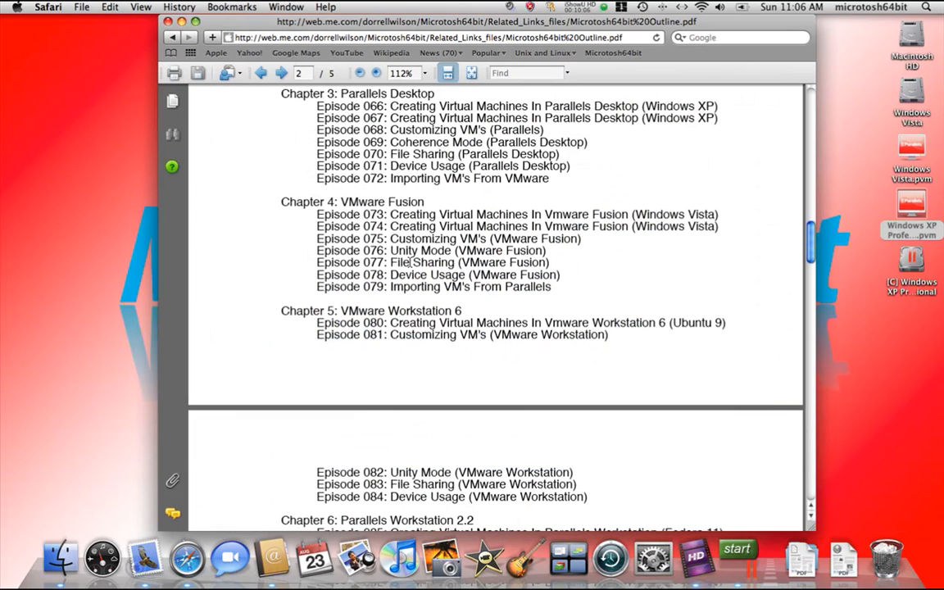